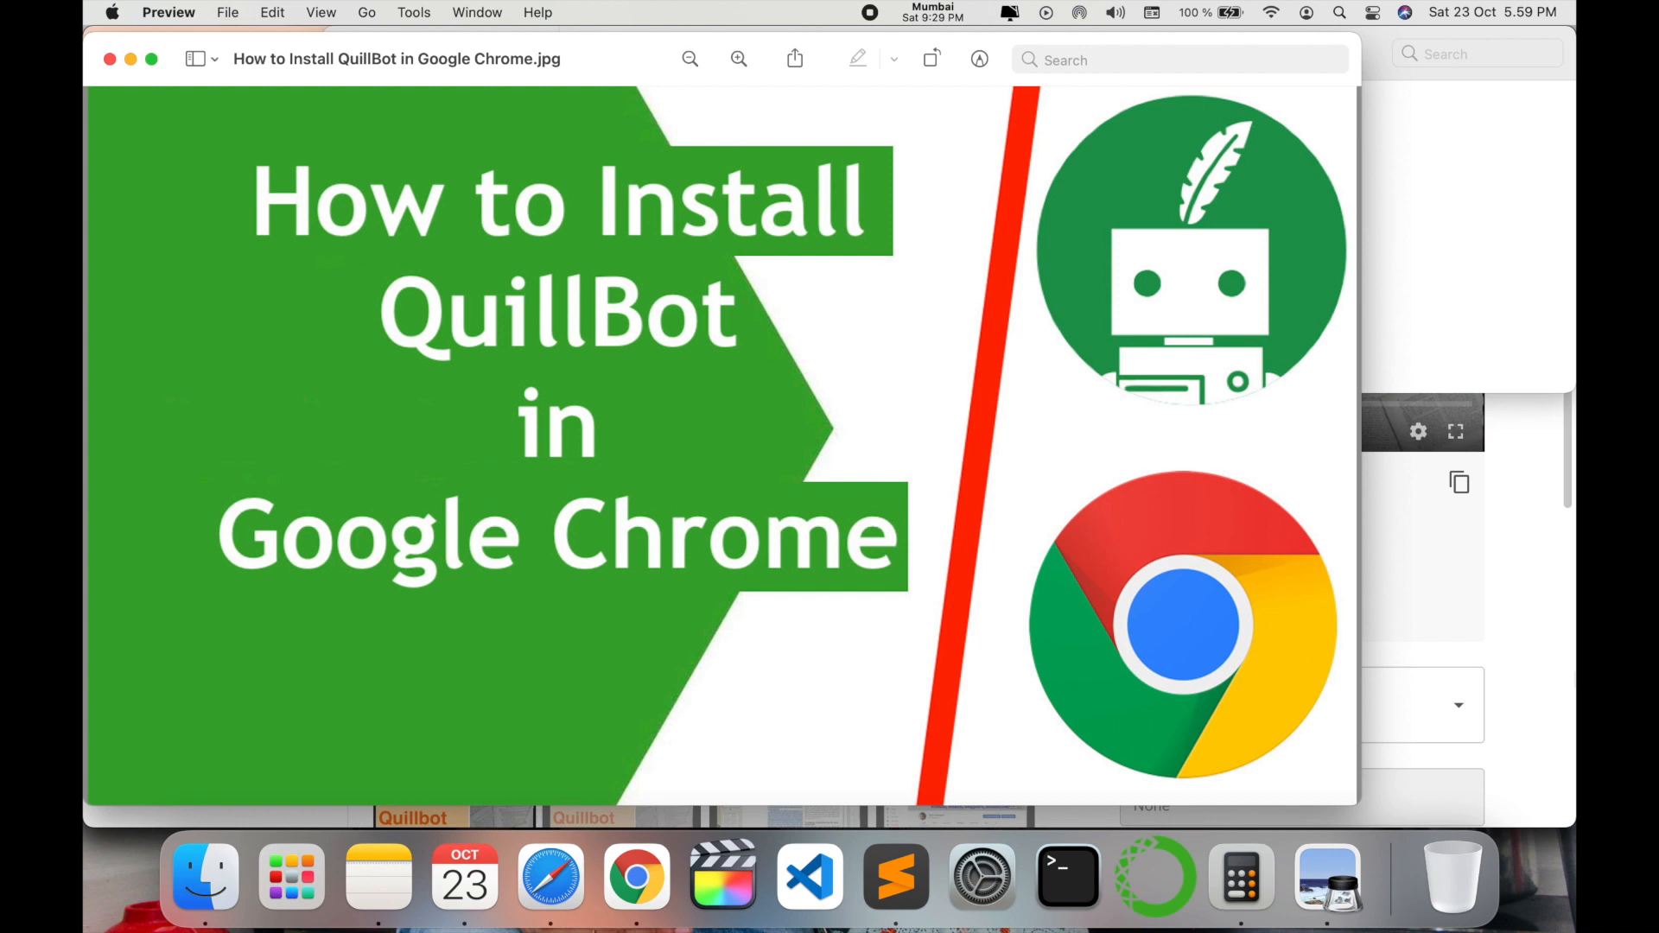
mouse_move(1508, 526)
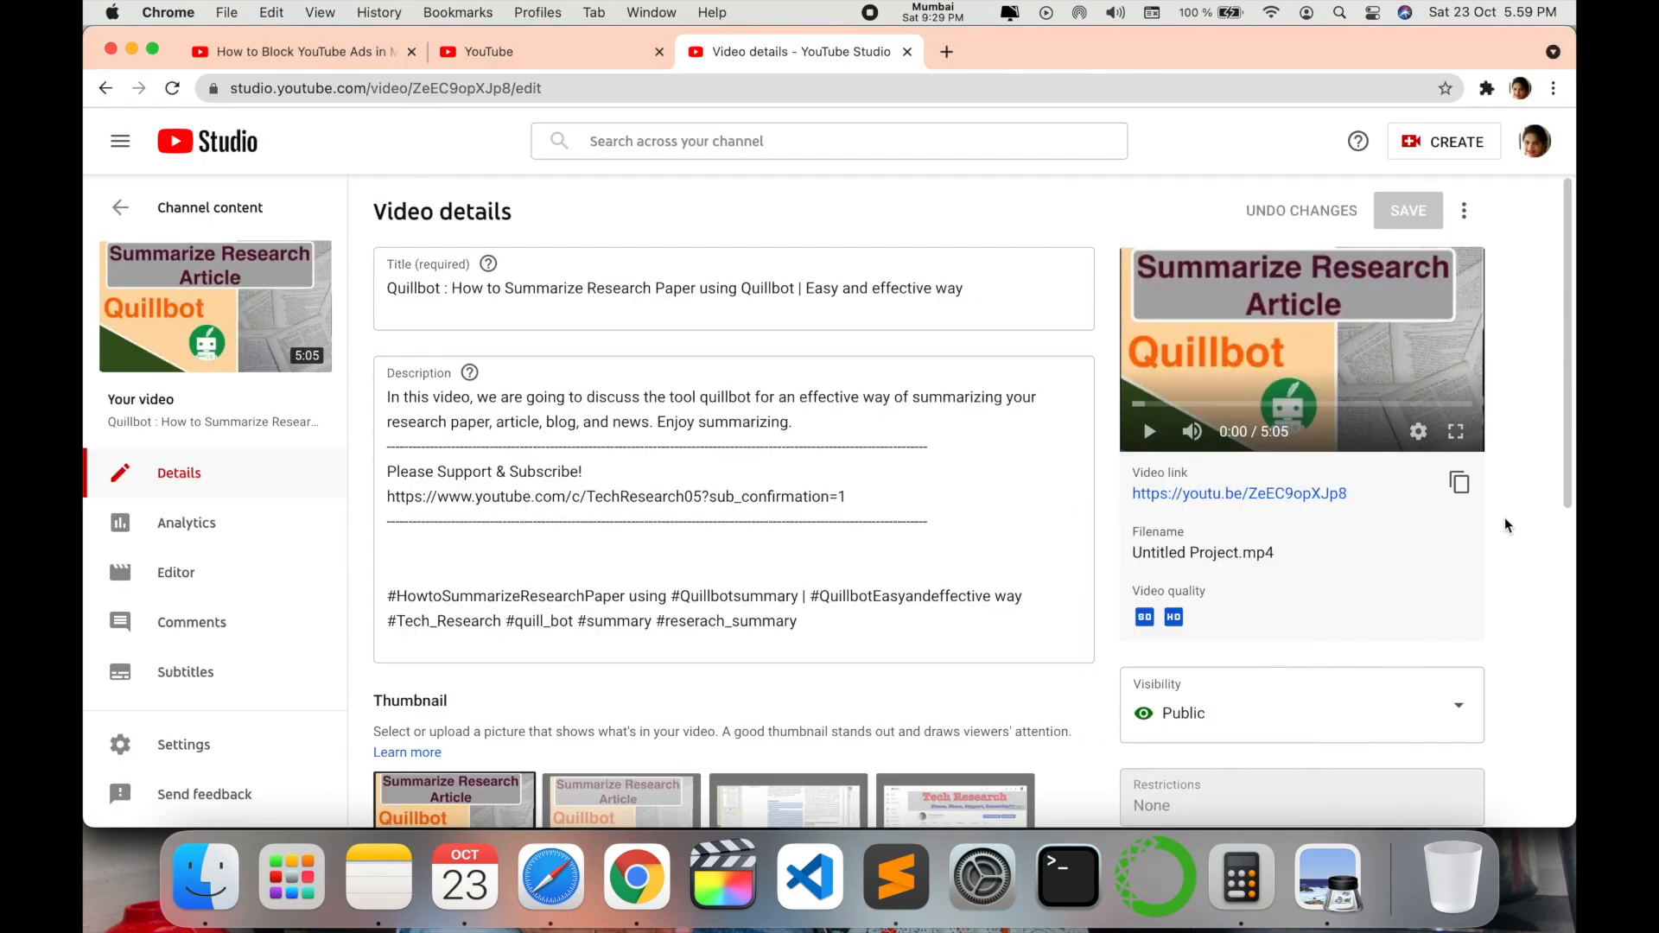
- Click into the Quillbot summarizing video's description in YouTube Studio
left_click(718, 402)
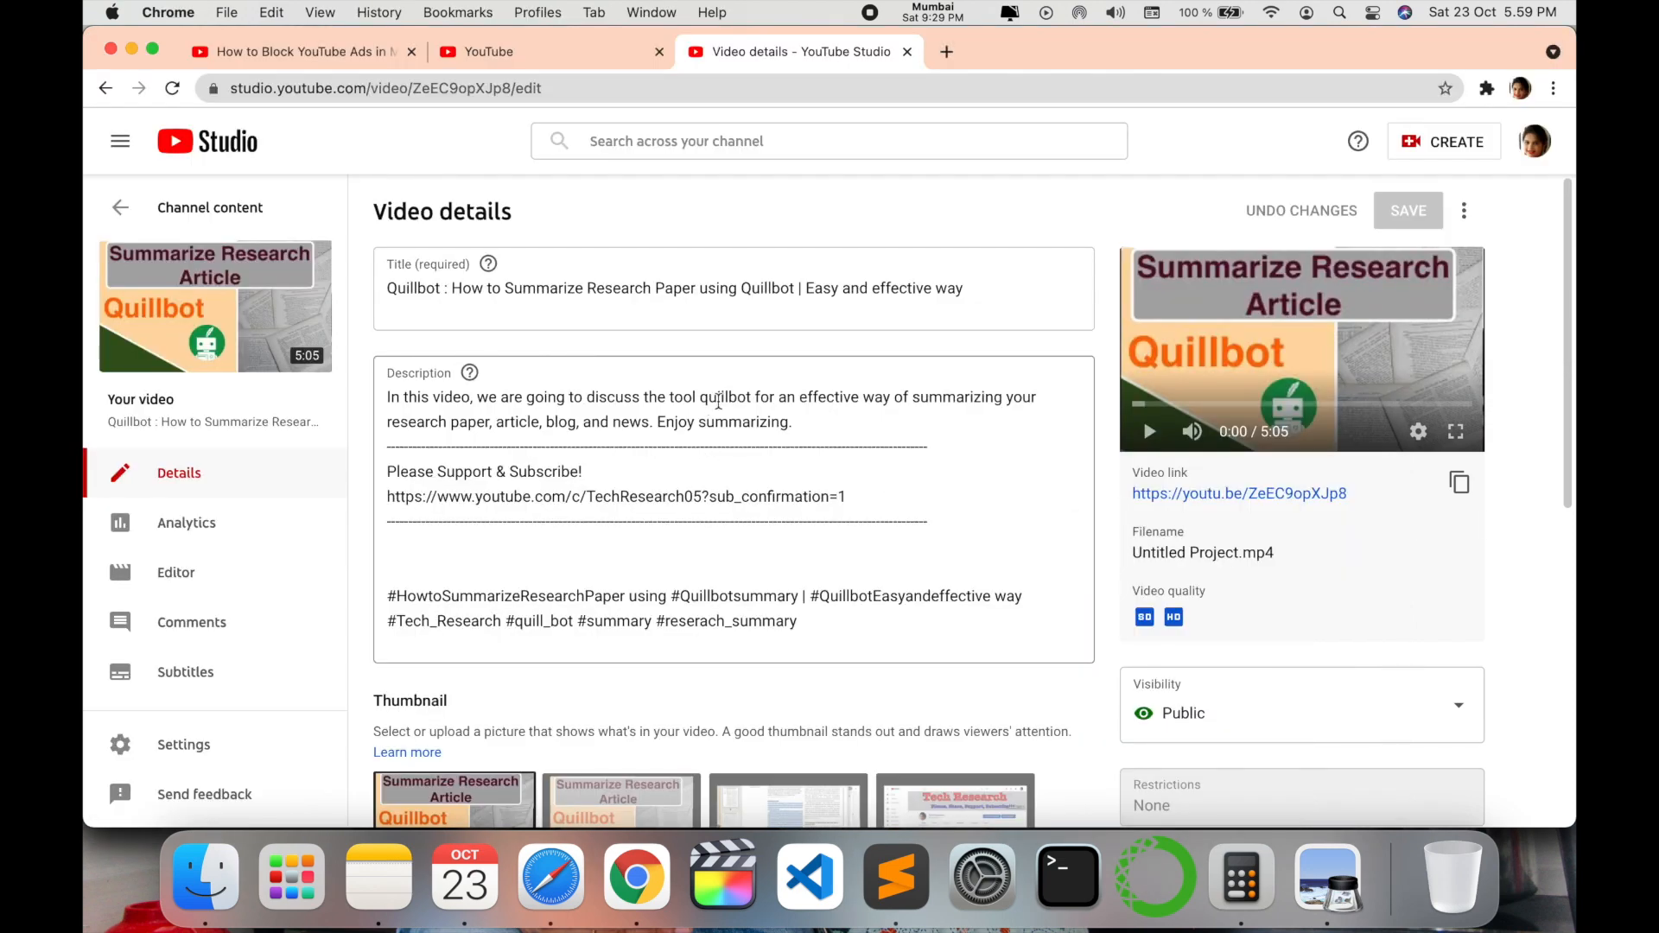
mouse_move(215, 306)
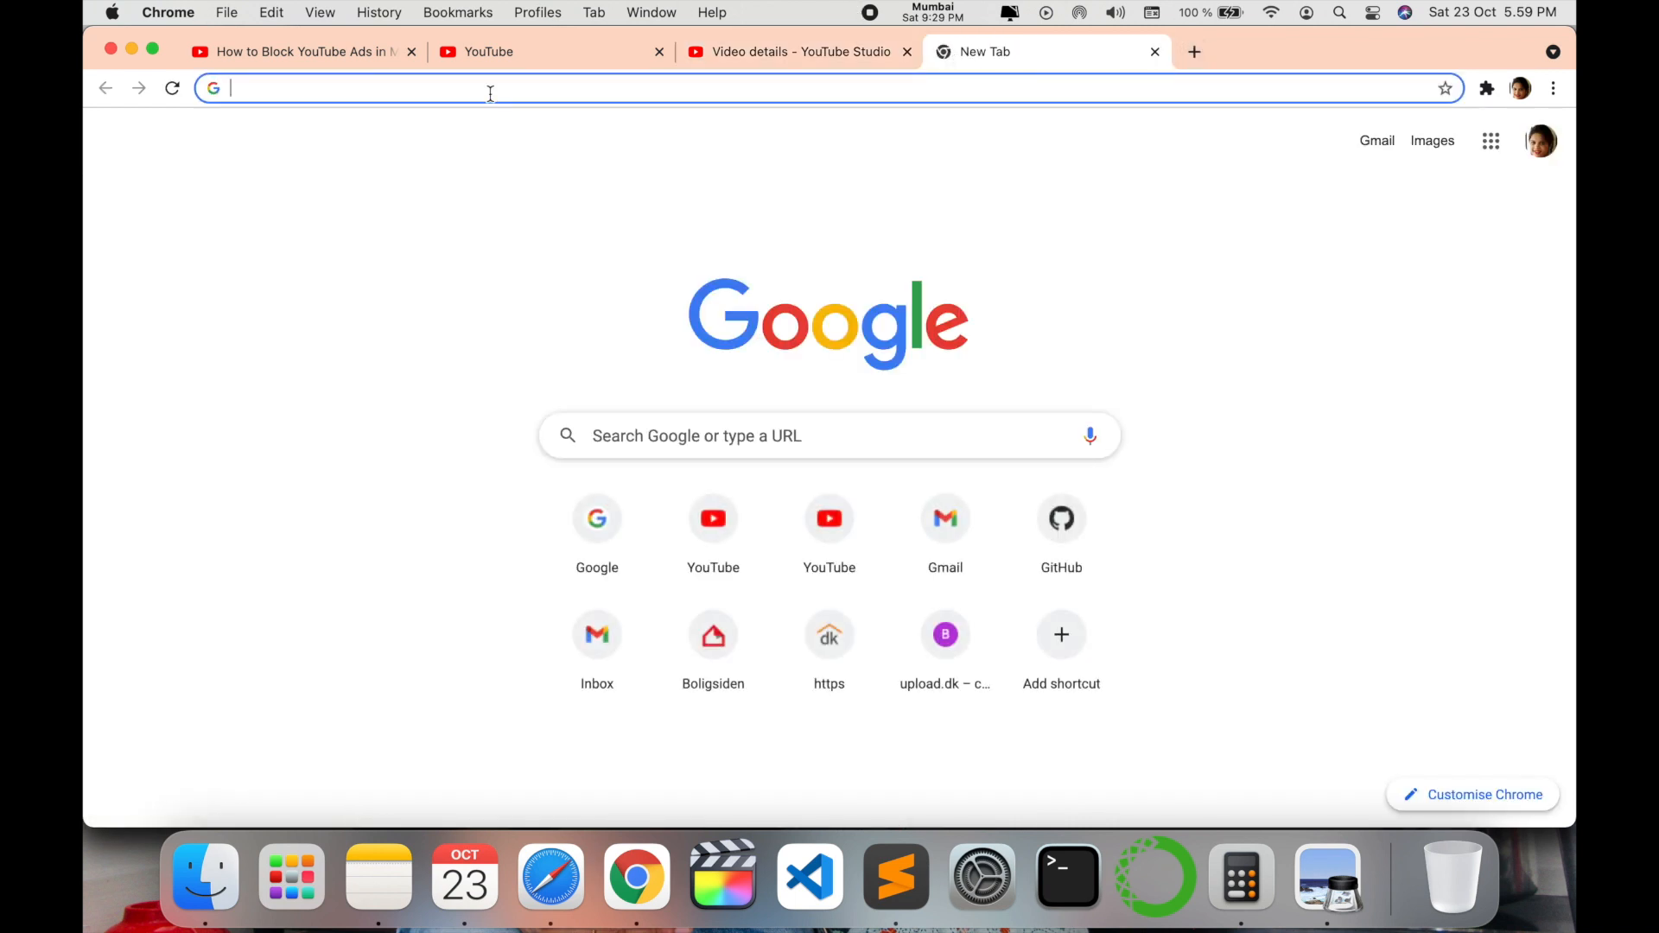
- Go to quillbot.com and show its Word, Chrome and Docs extensions list
type("https://quillbot.com/?rfsn=5660022.87f79e")
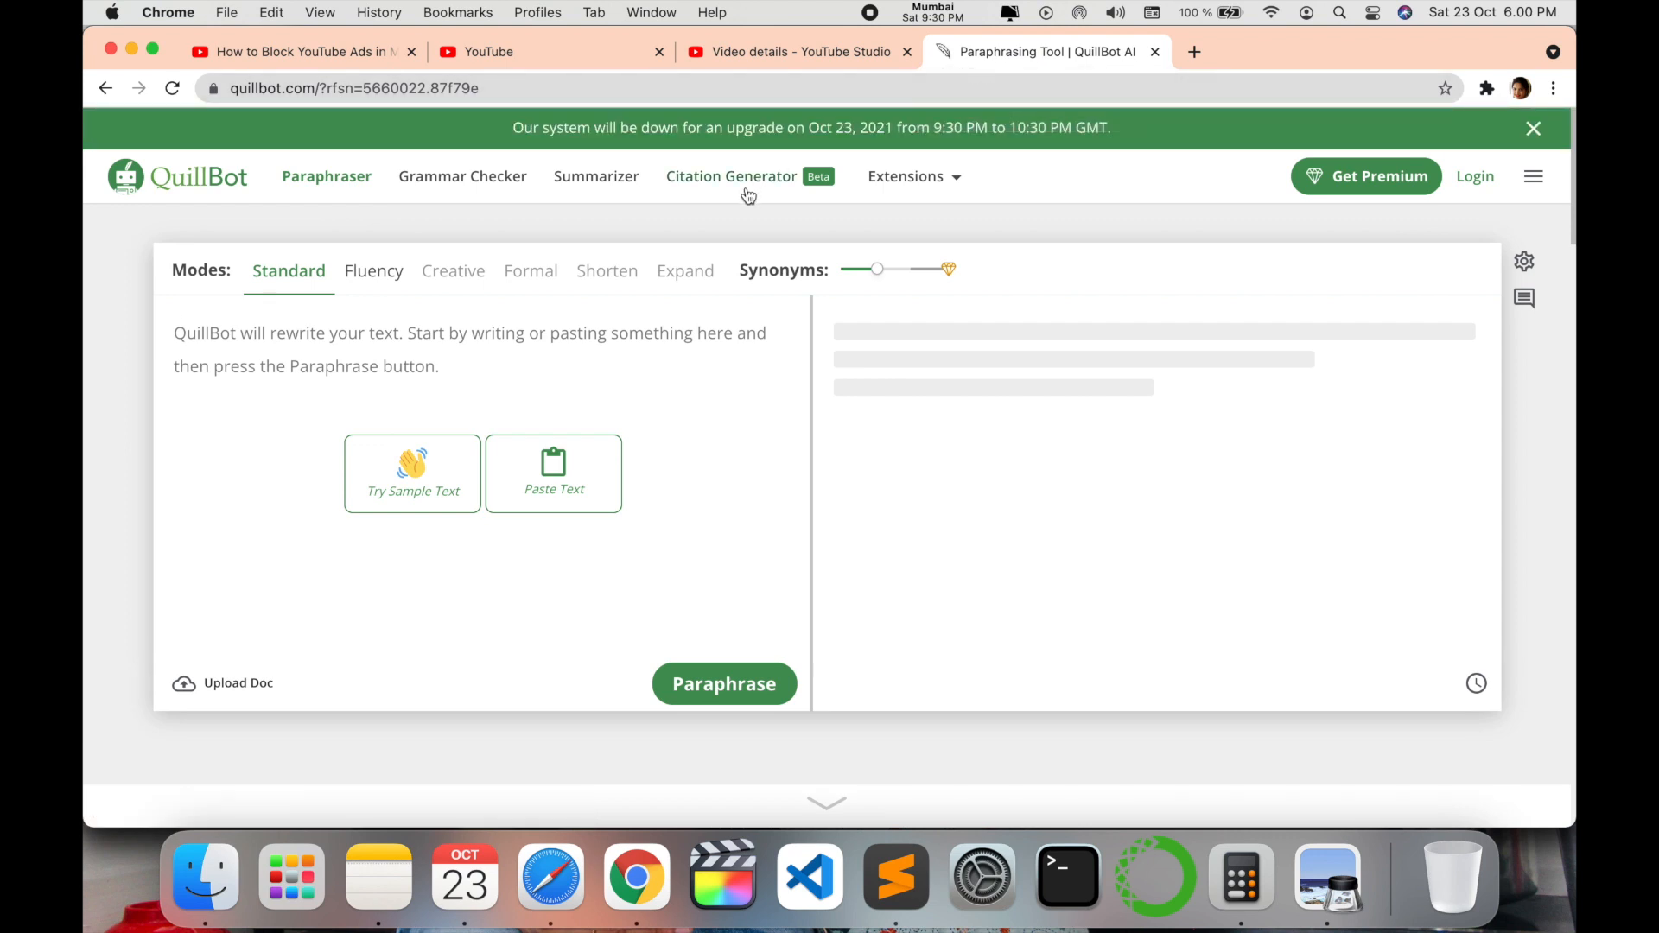
left_click(905, 175)
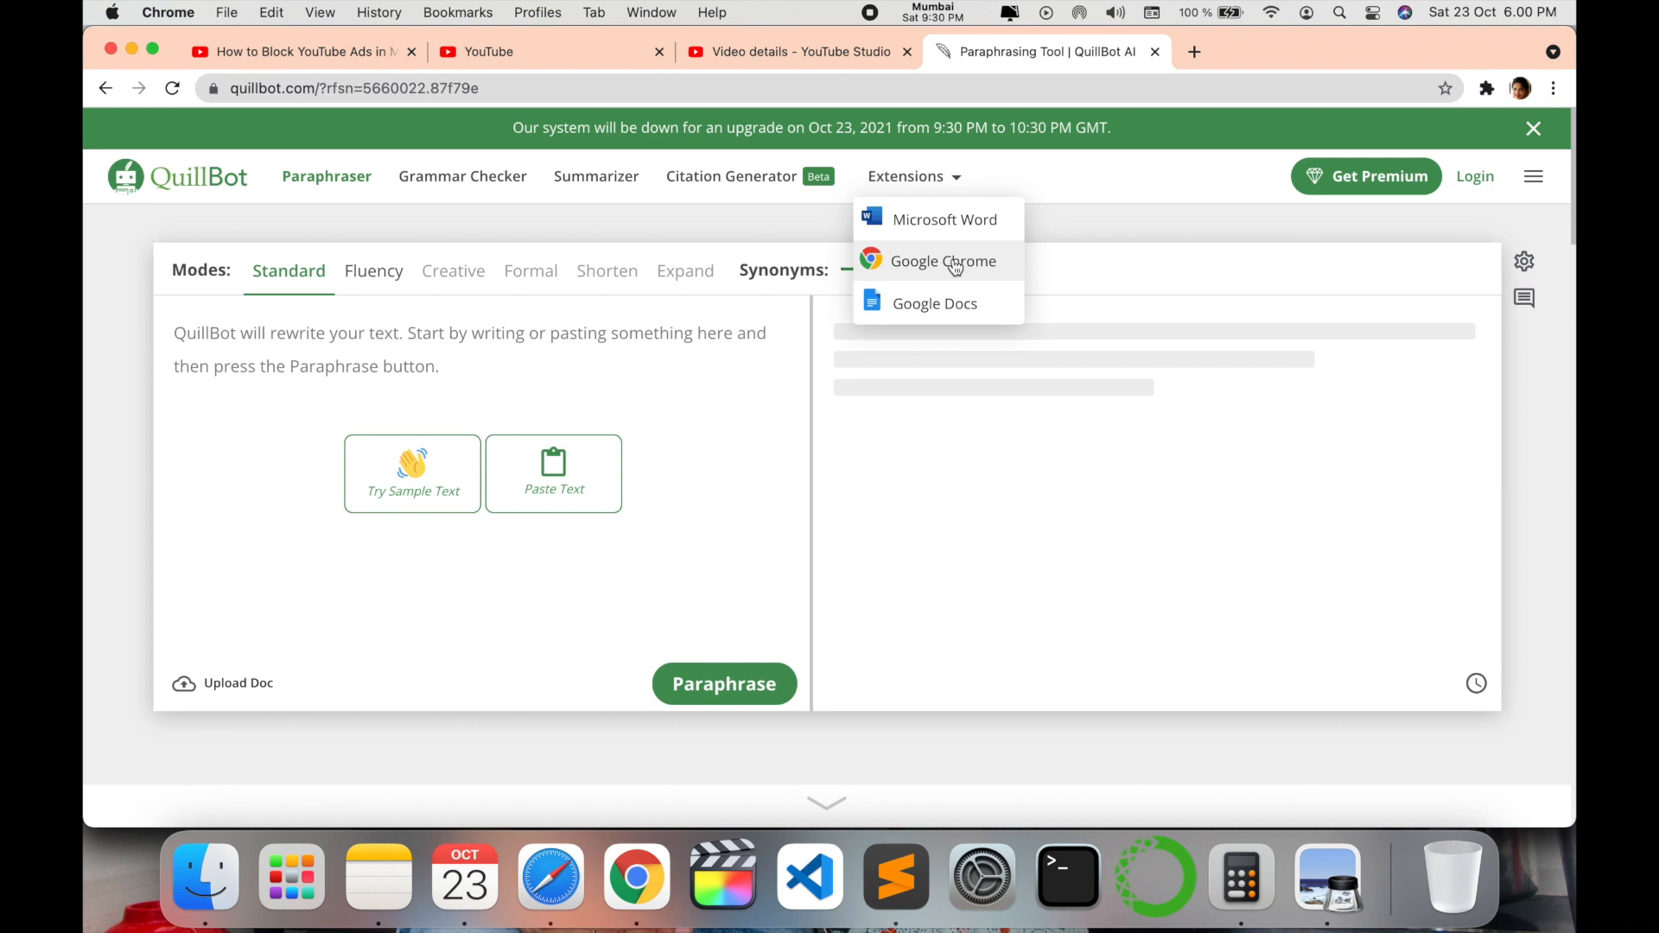
- Install the QuillBot for Chrome extension from the Chrome Web Store
left_click(941, 261)
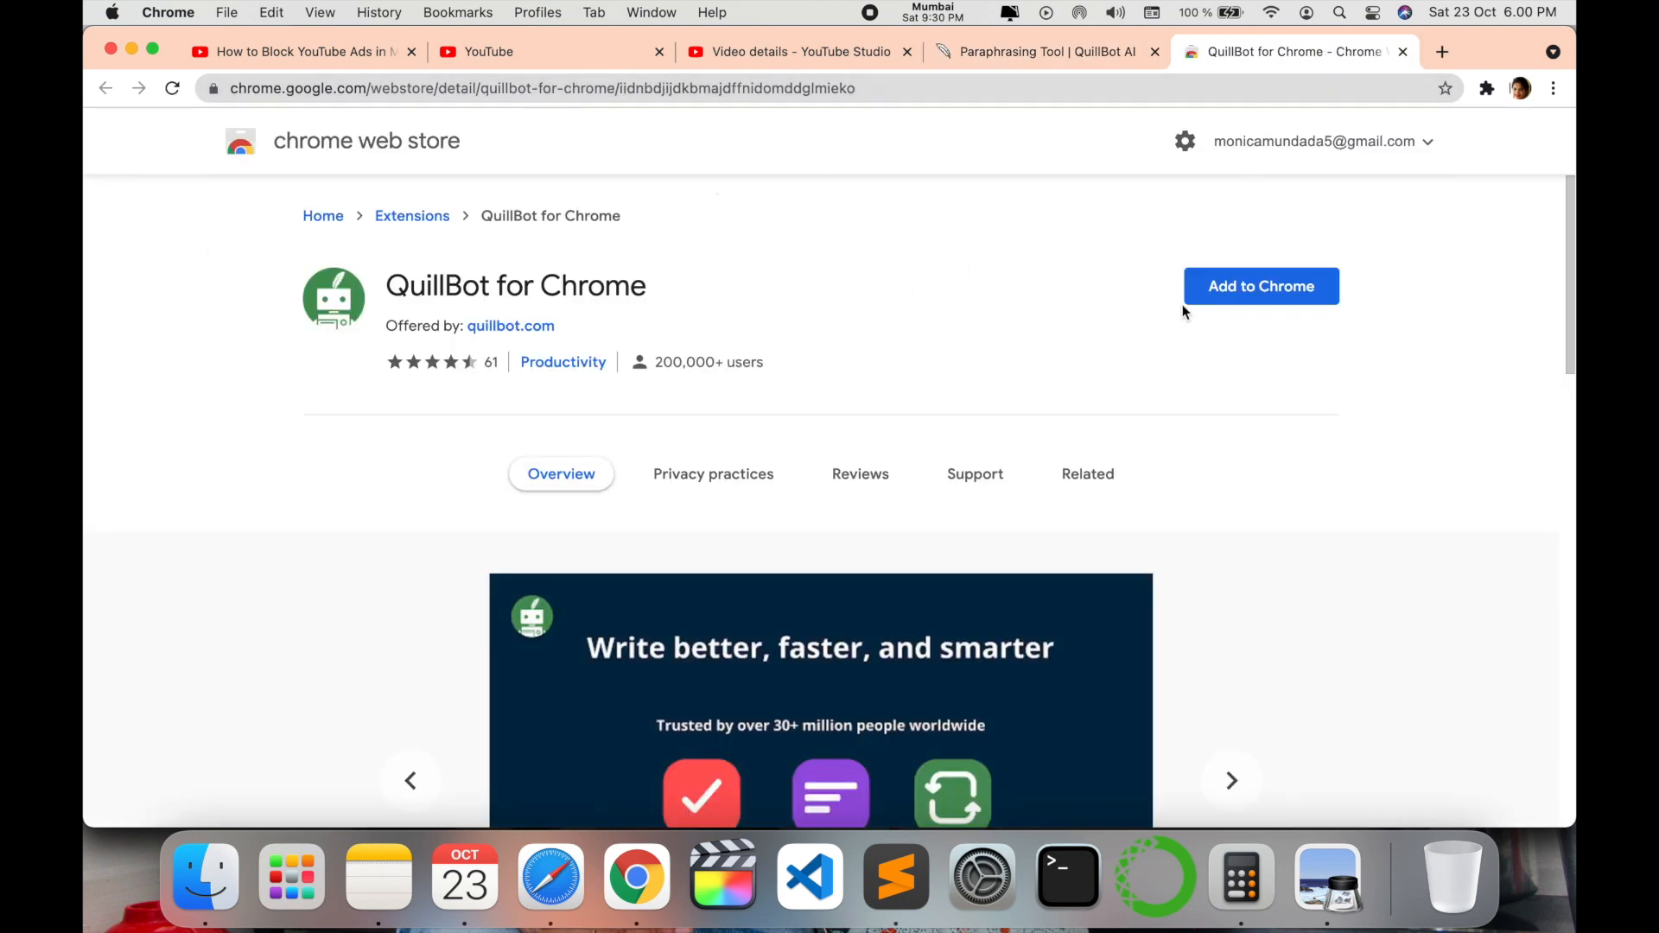
mouse_move(1211, 324)
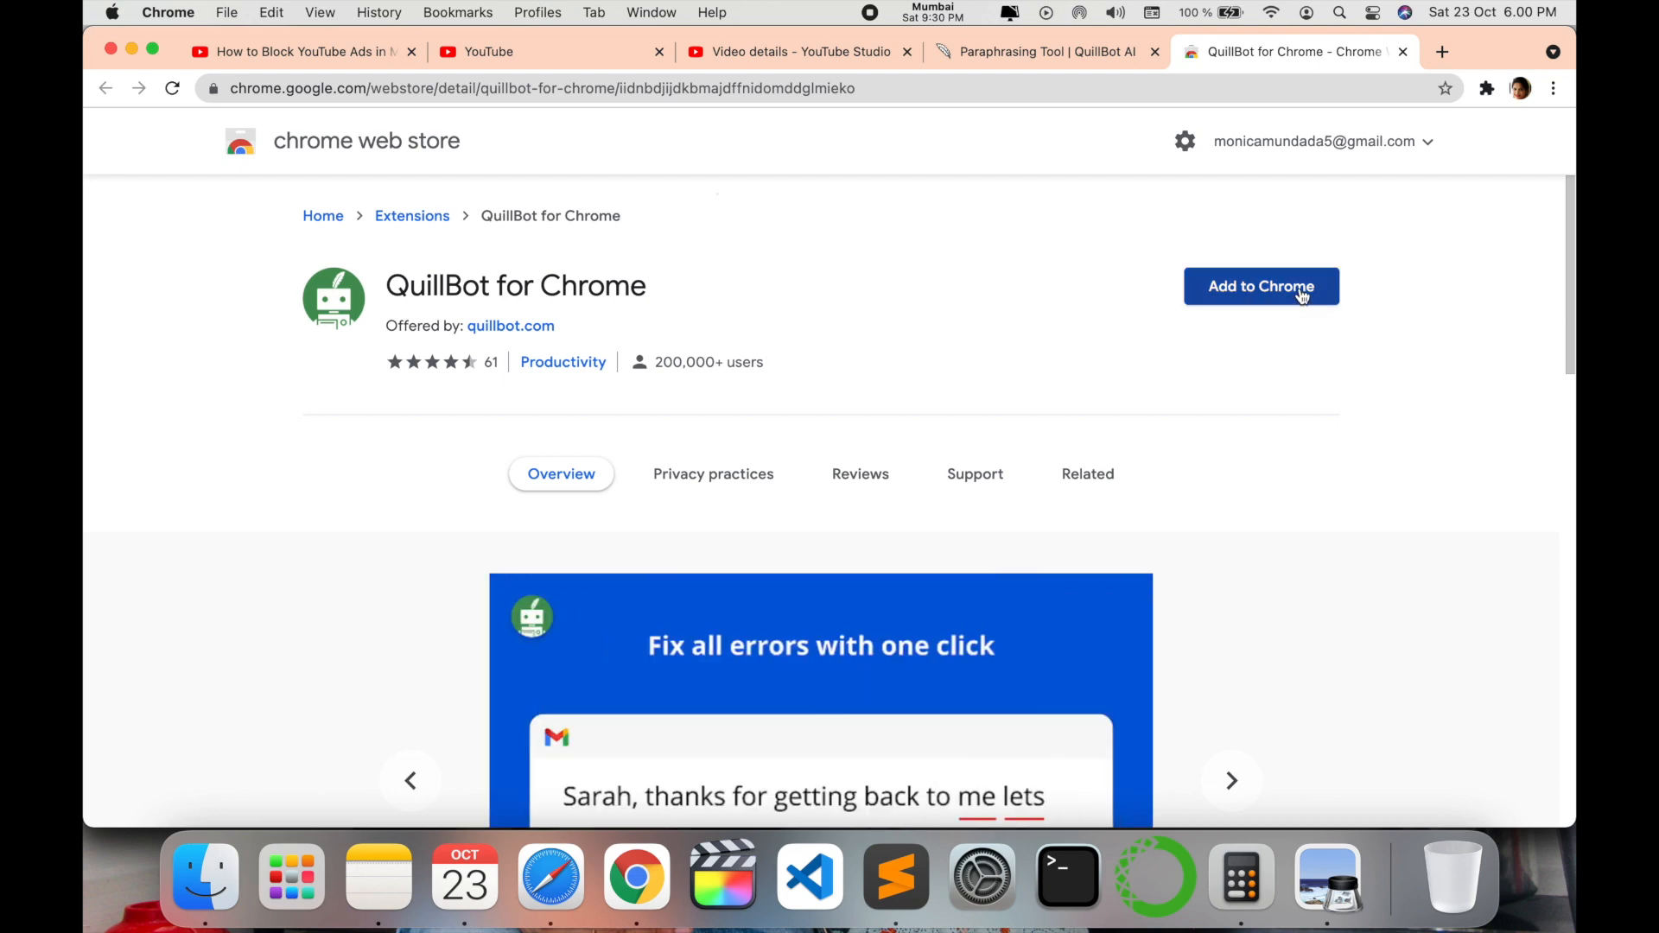
left_click(1259, 286)
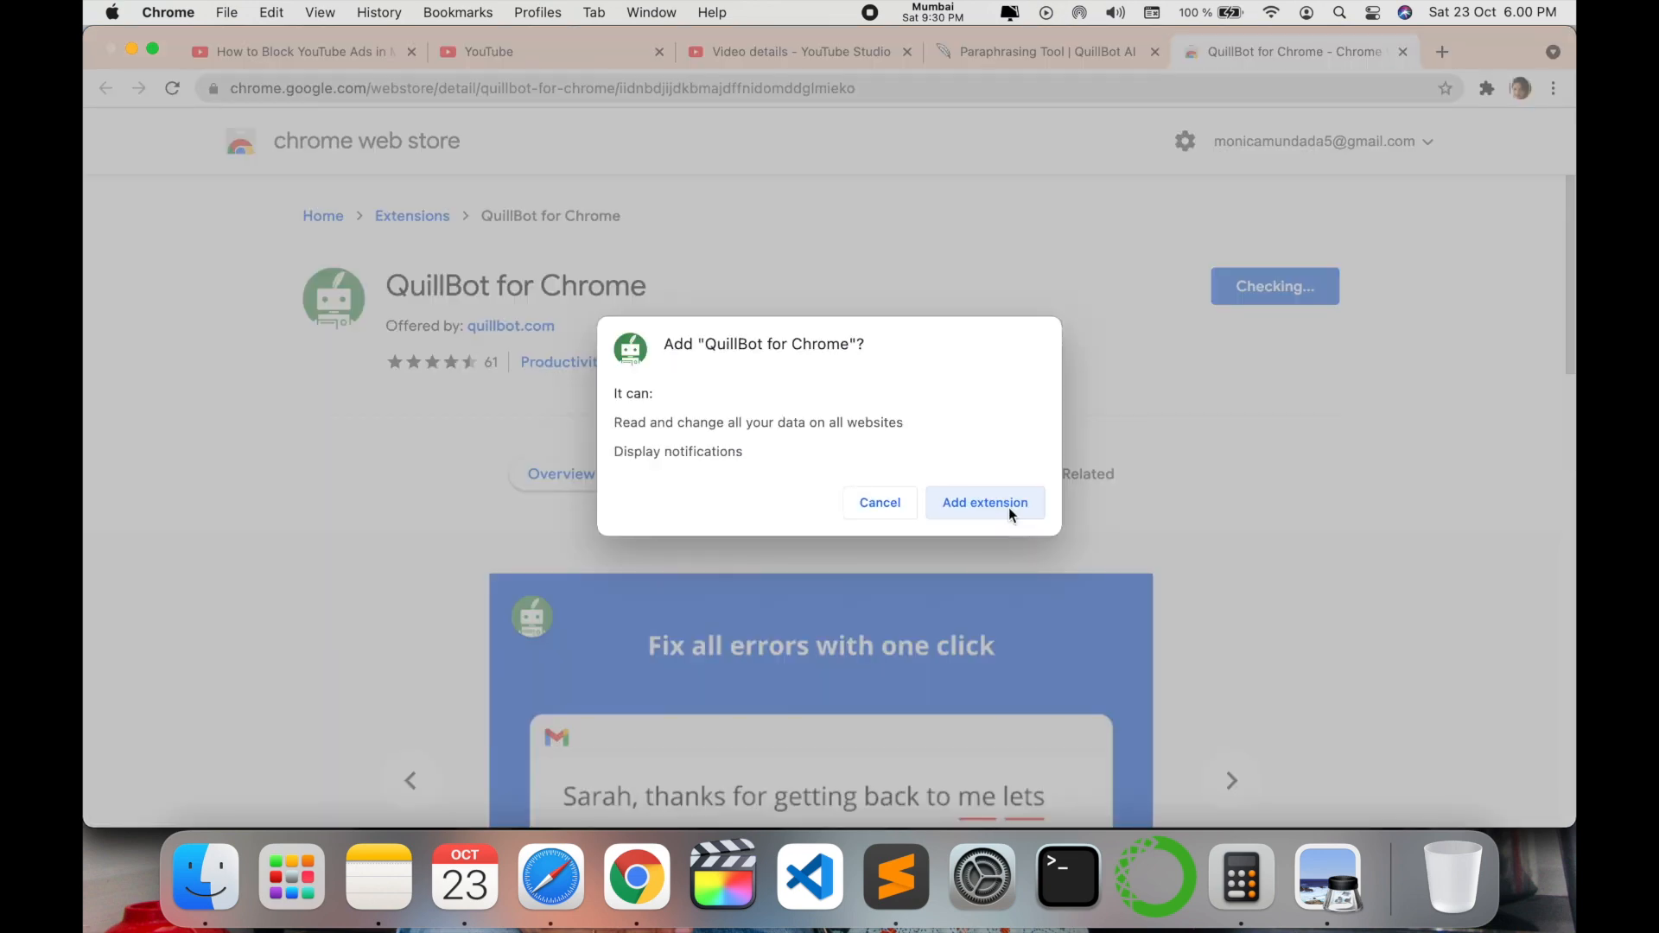
left_click(983, 503)
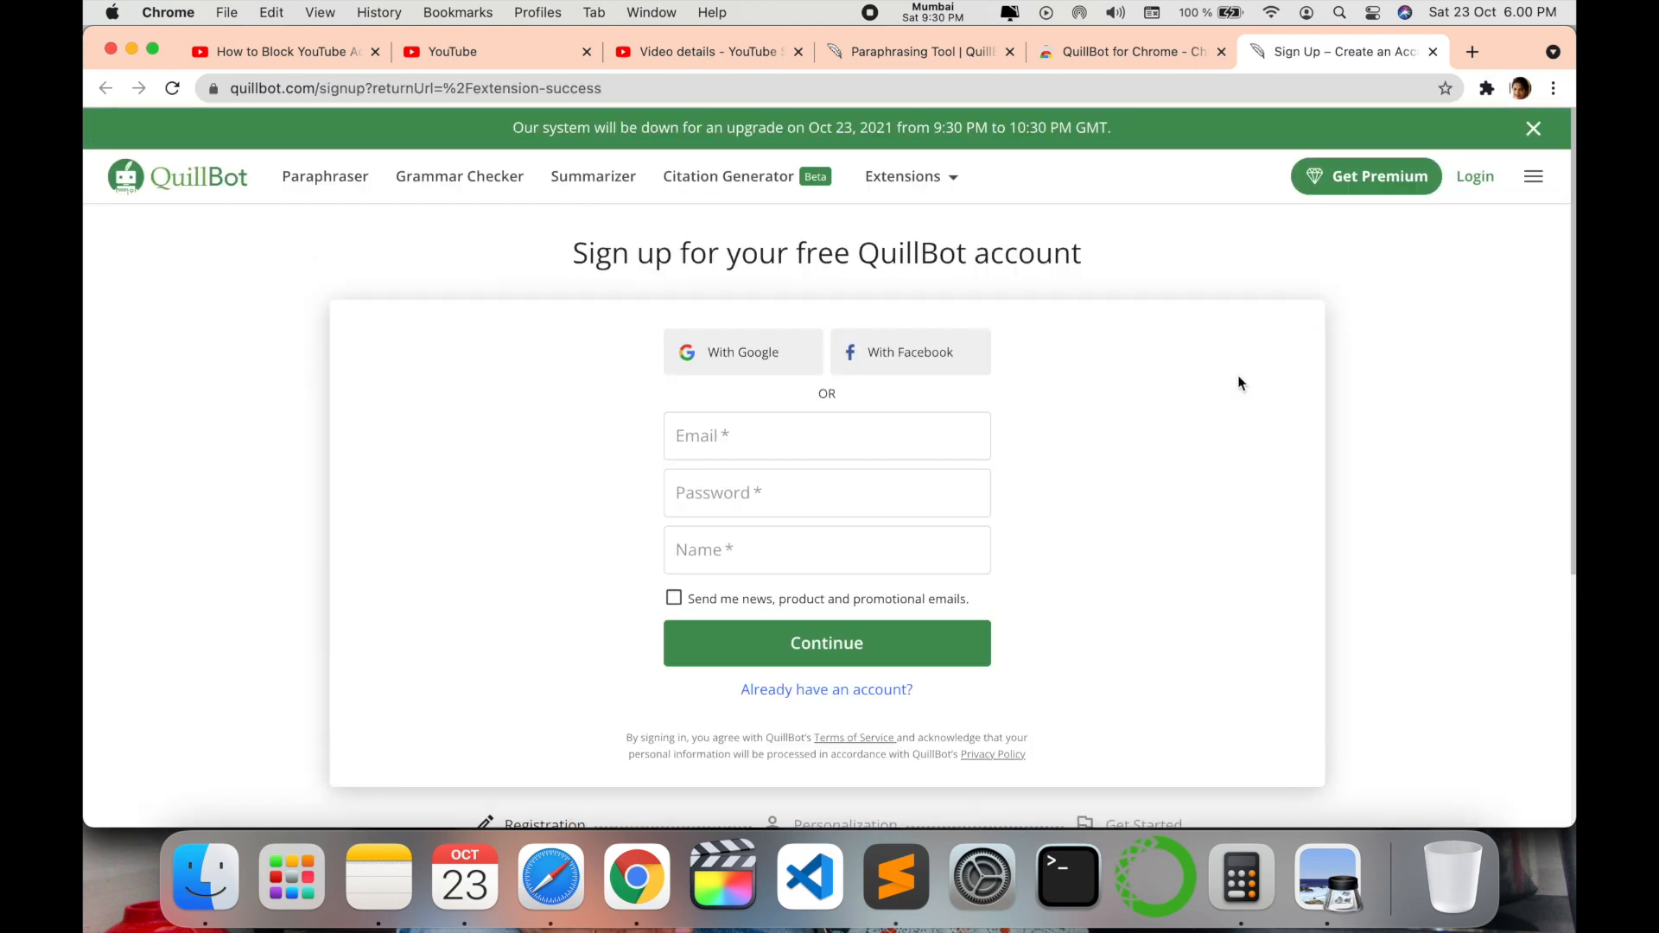
mouse_move(1014, 294)
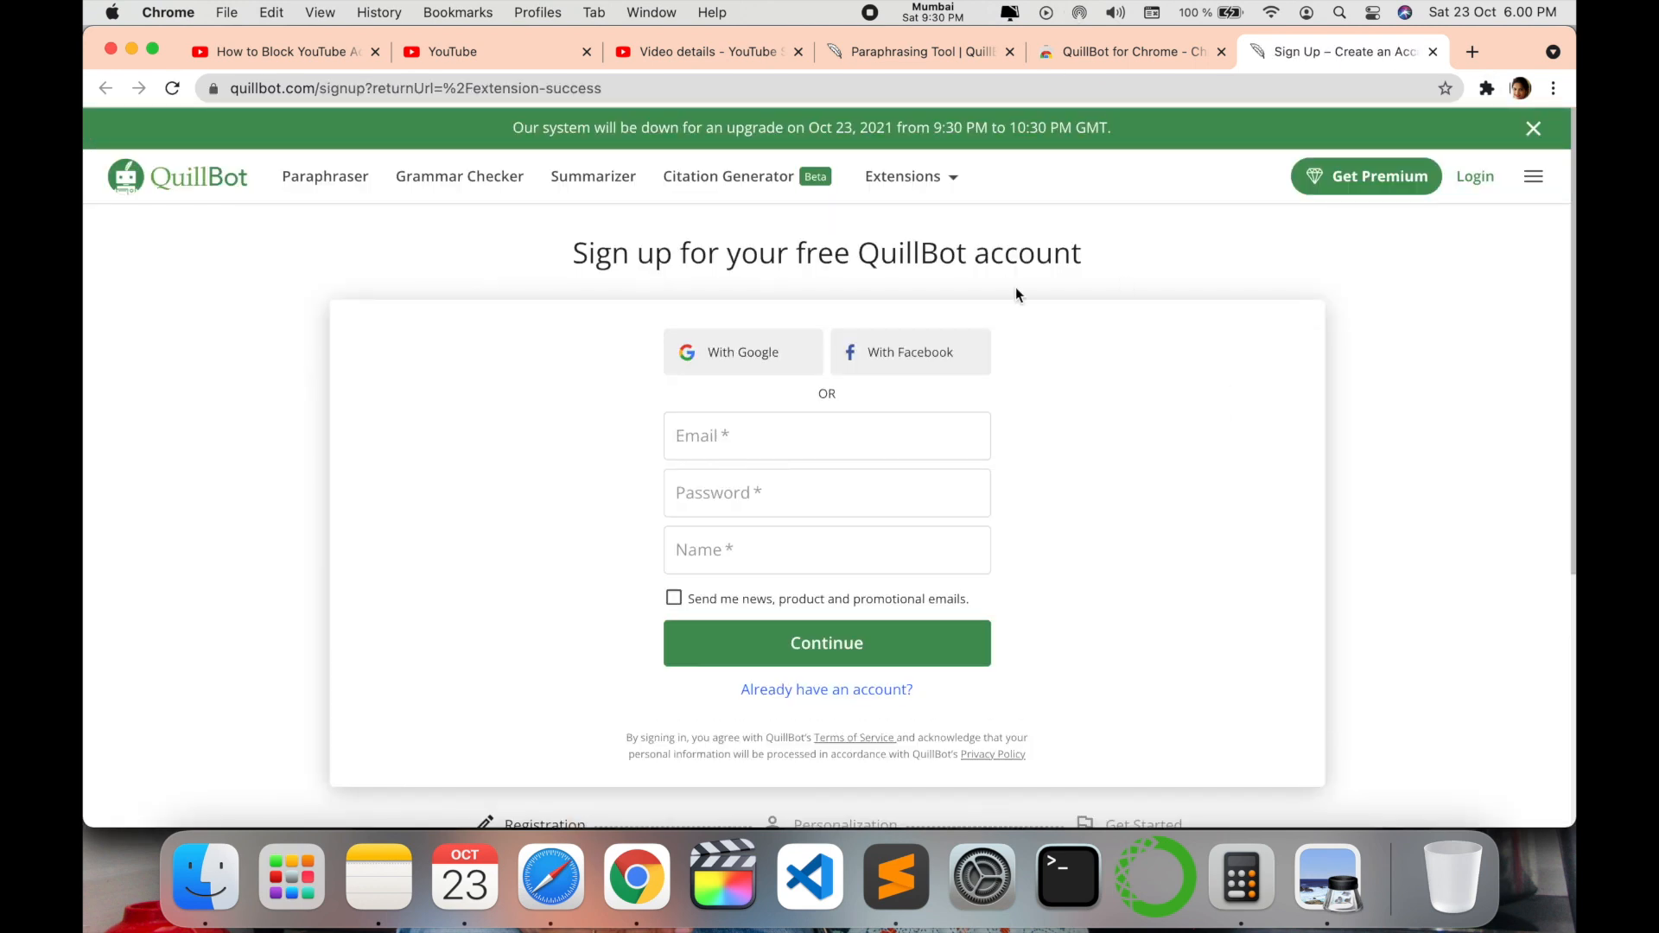
mouse_move(757, 355)
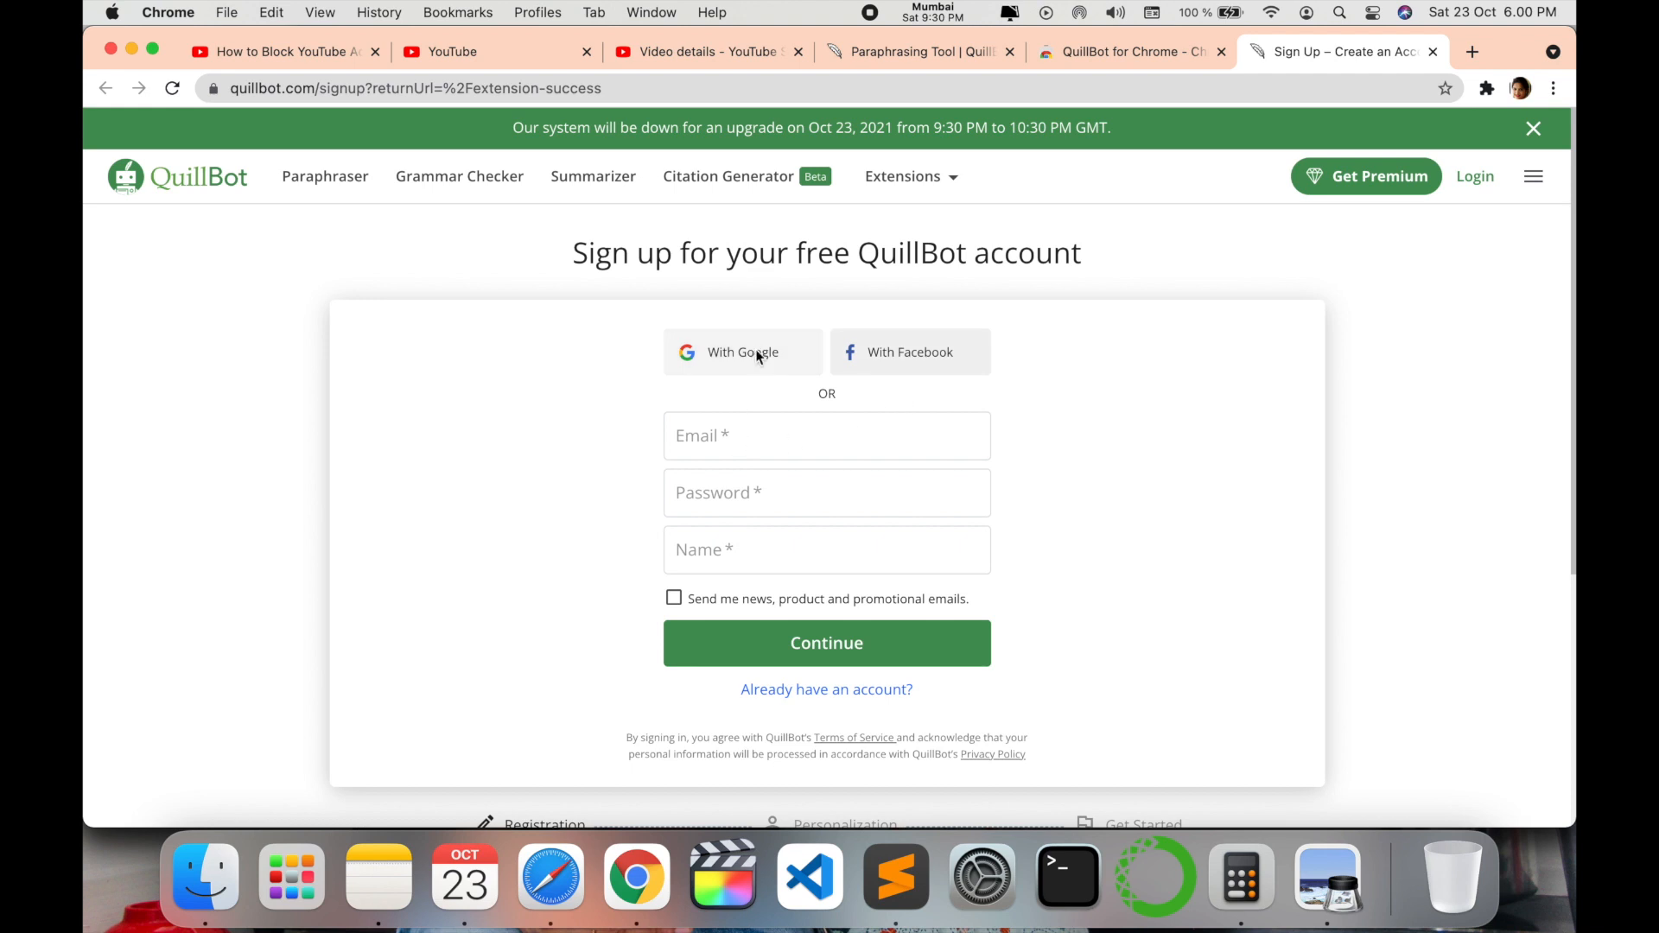
- Sign up to QuillBot with a Google account and choose Publishing as work type
left_click(741, 352)
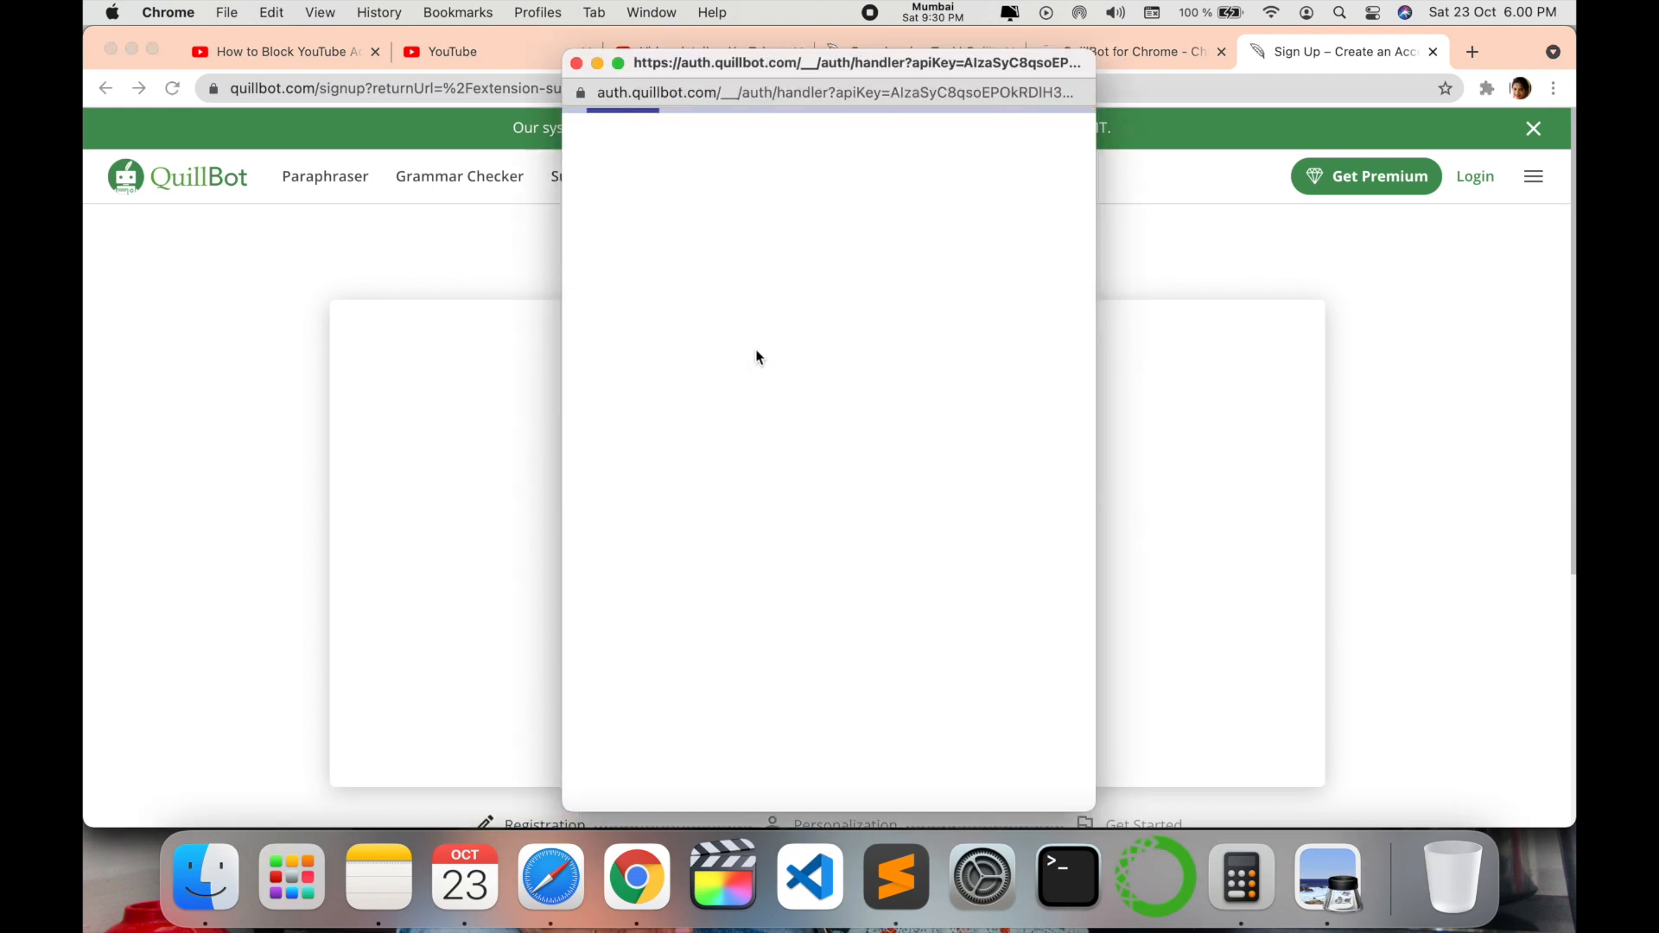
left_click(707, 692)
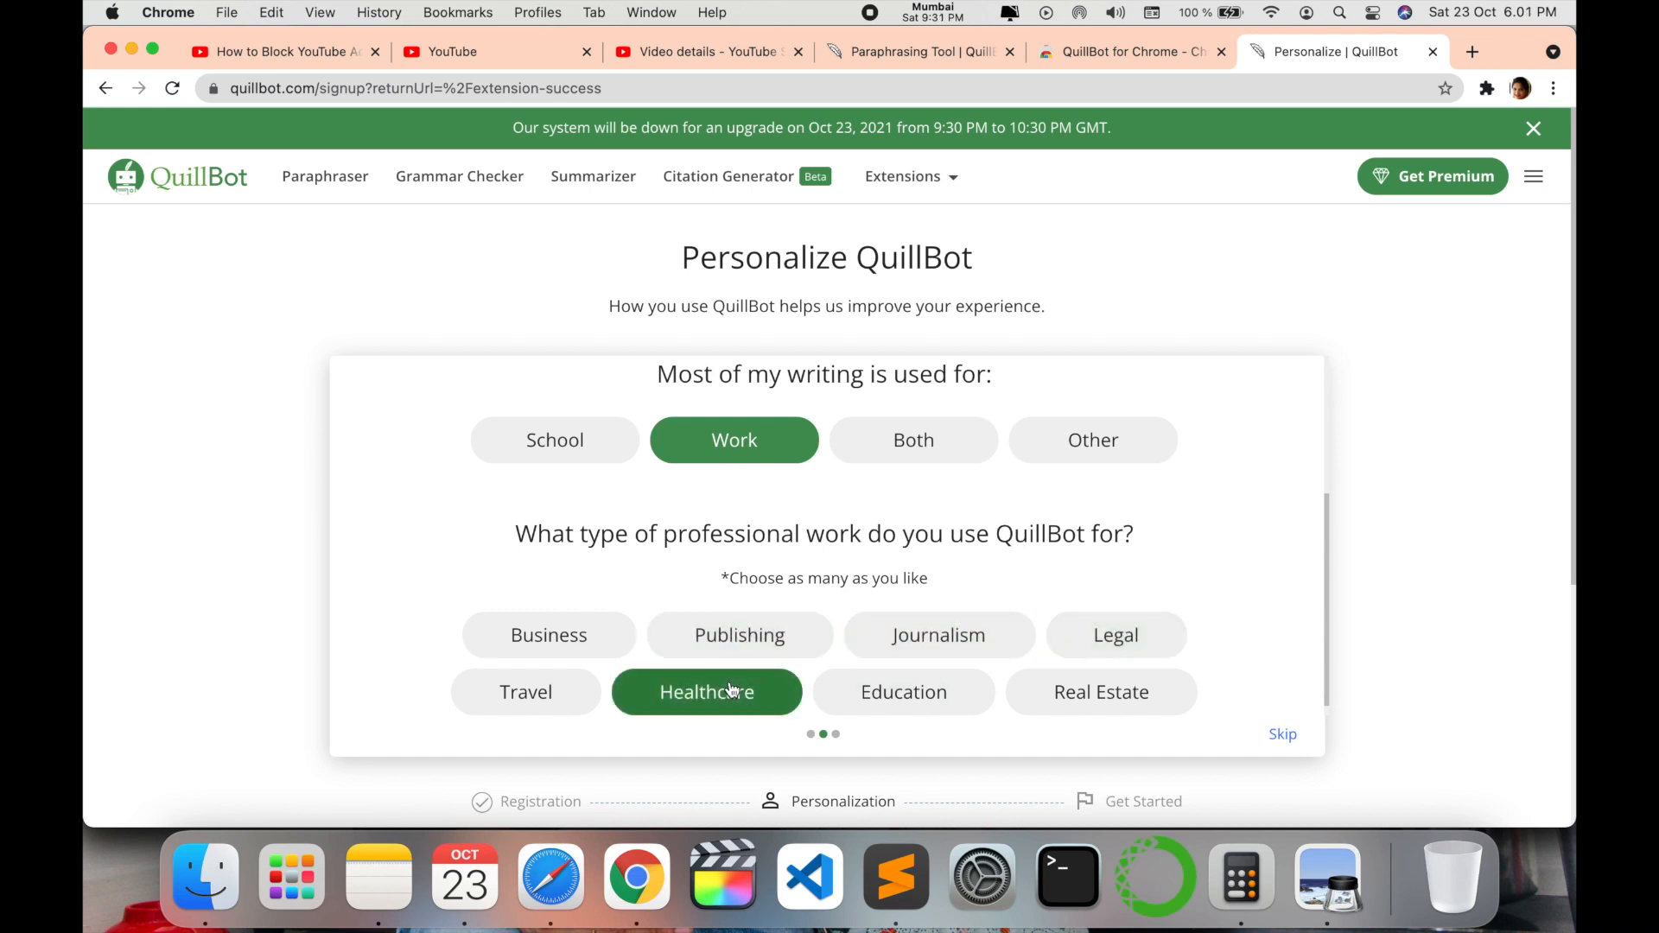
left_click(739, 633)
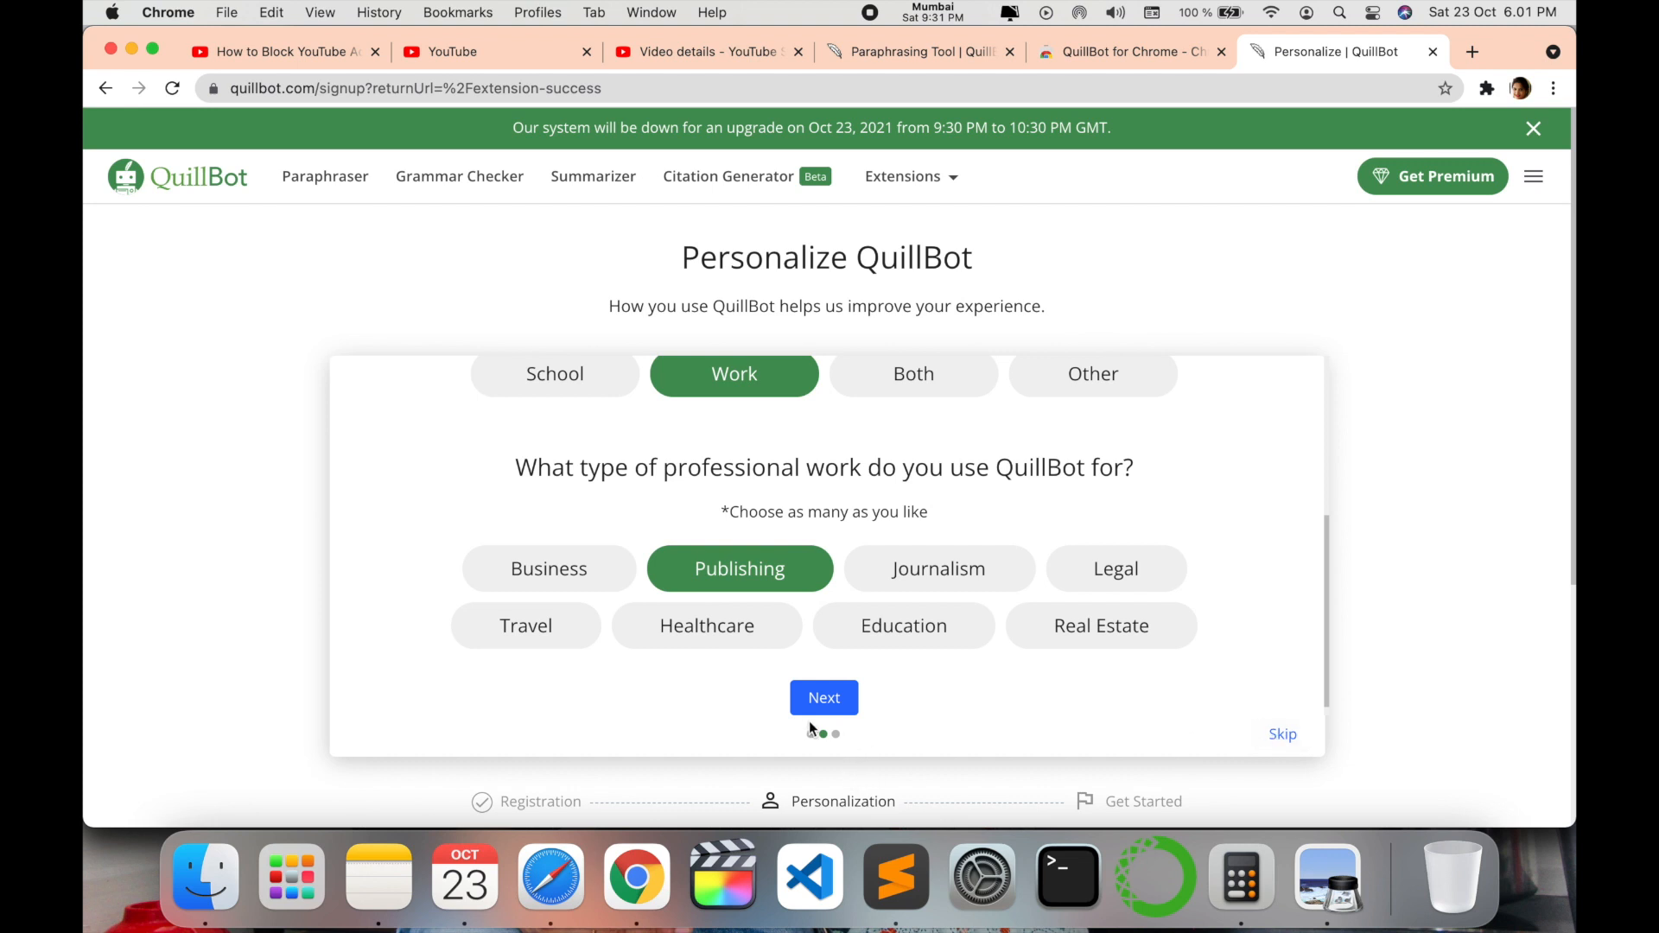
left_click(823, 698)
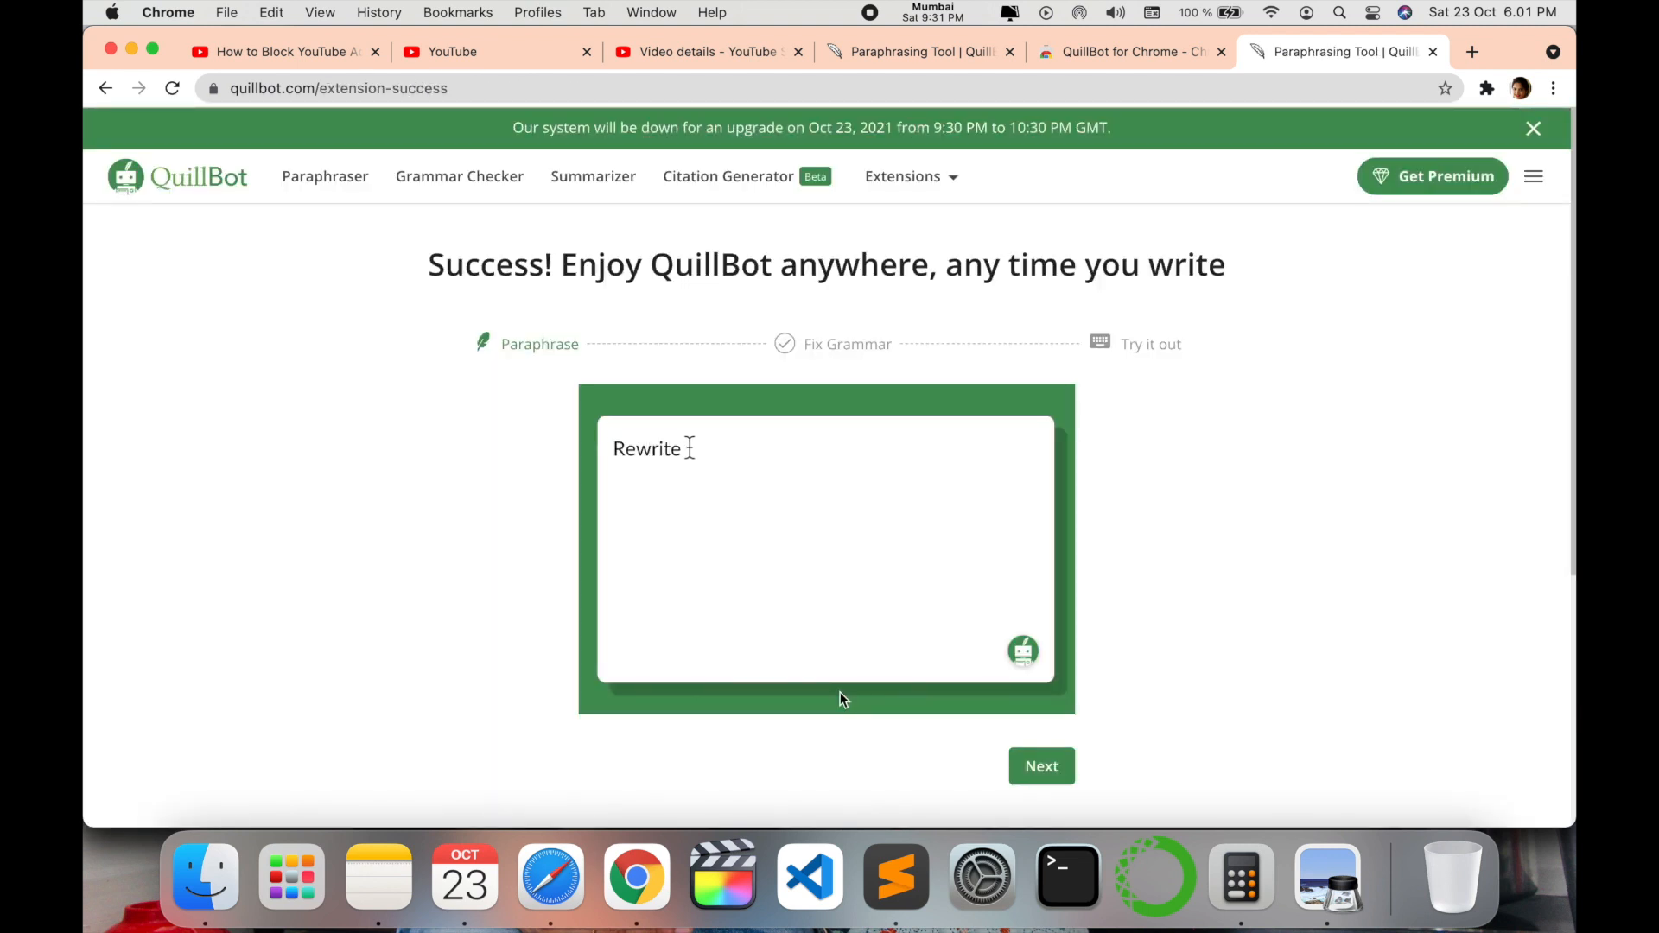
- Highlight the demo sentence and step through the extension tutorial to the paraphraser
type("your text by highlighting any part of it.")
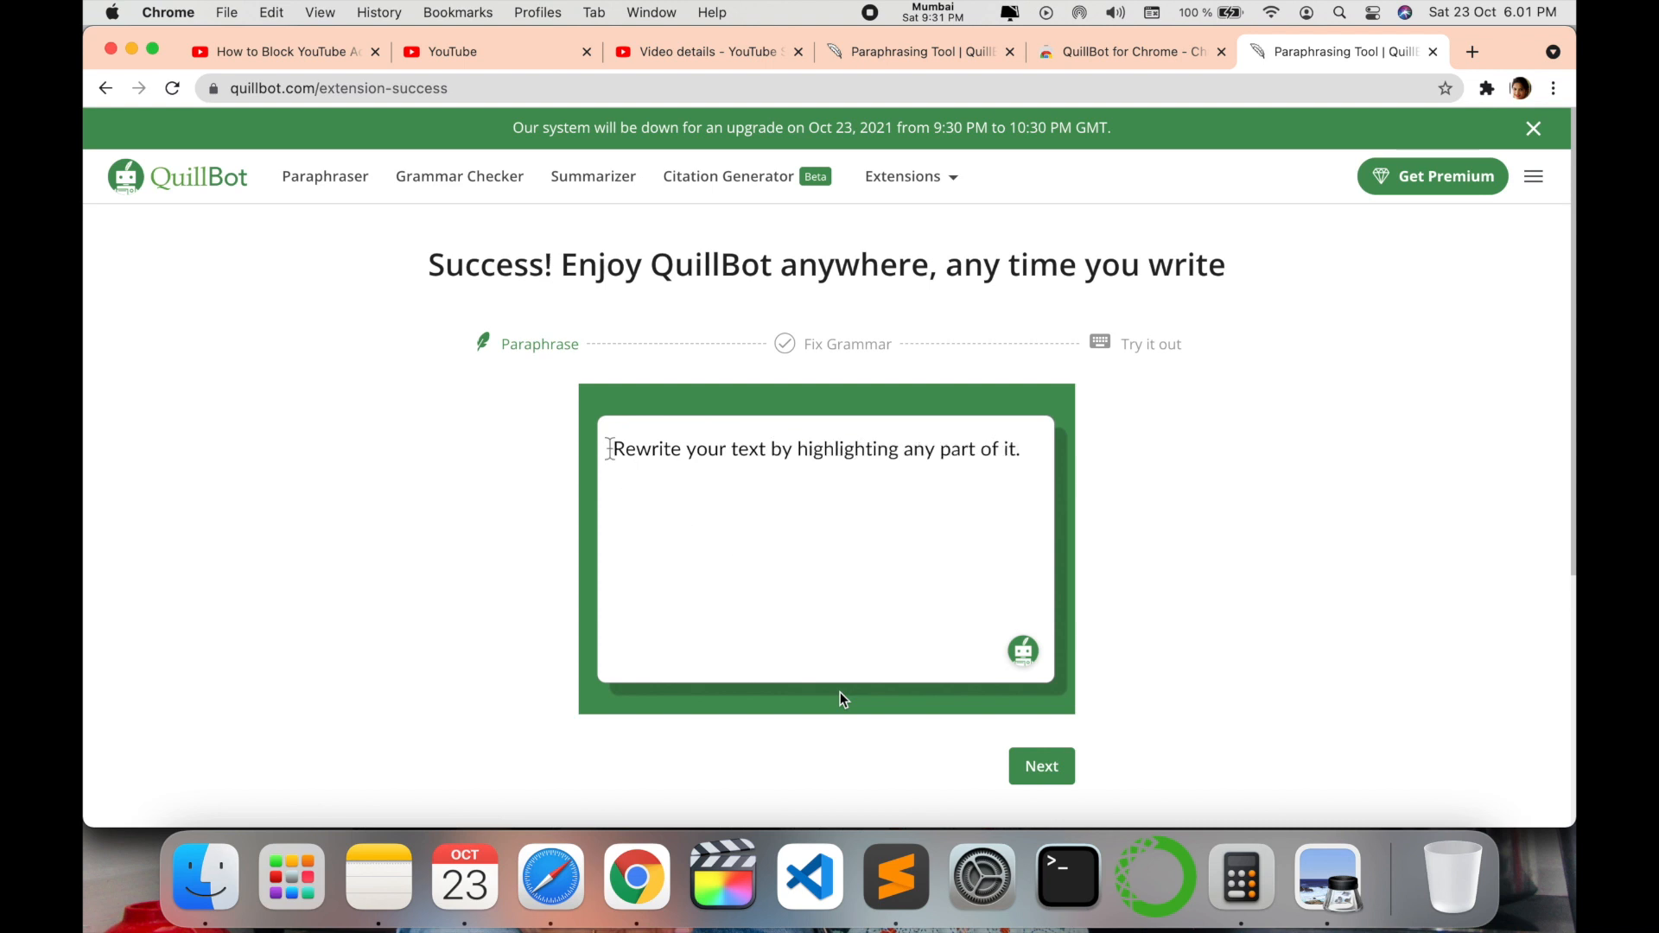
left_click_drag(611, 448, 1020, 448)
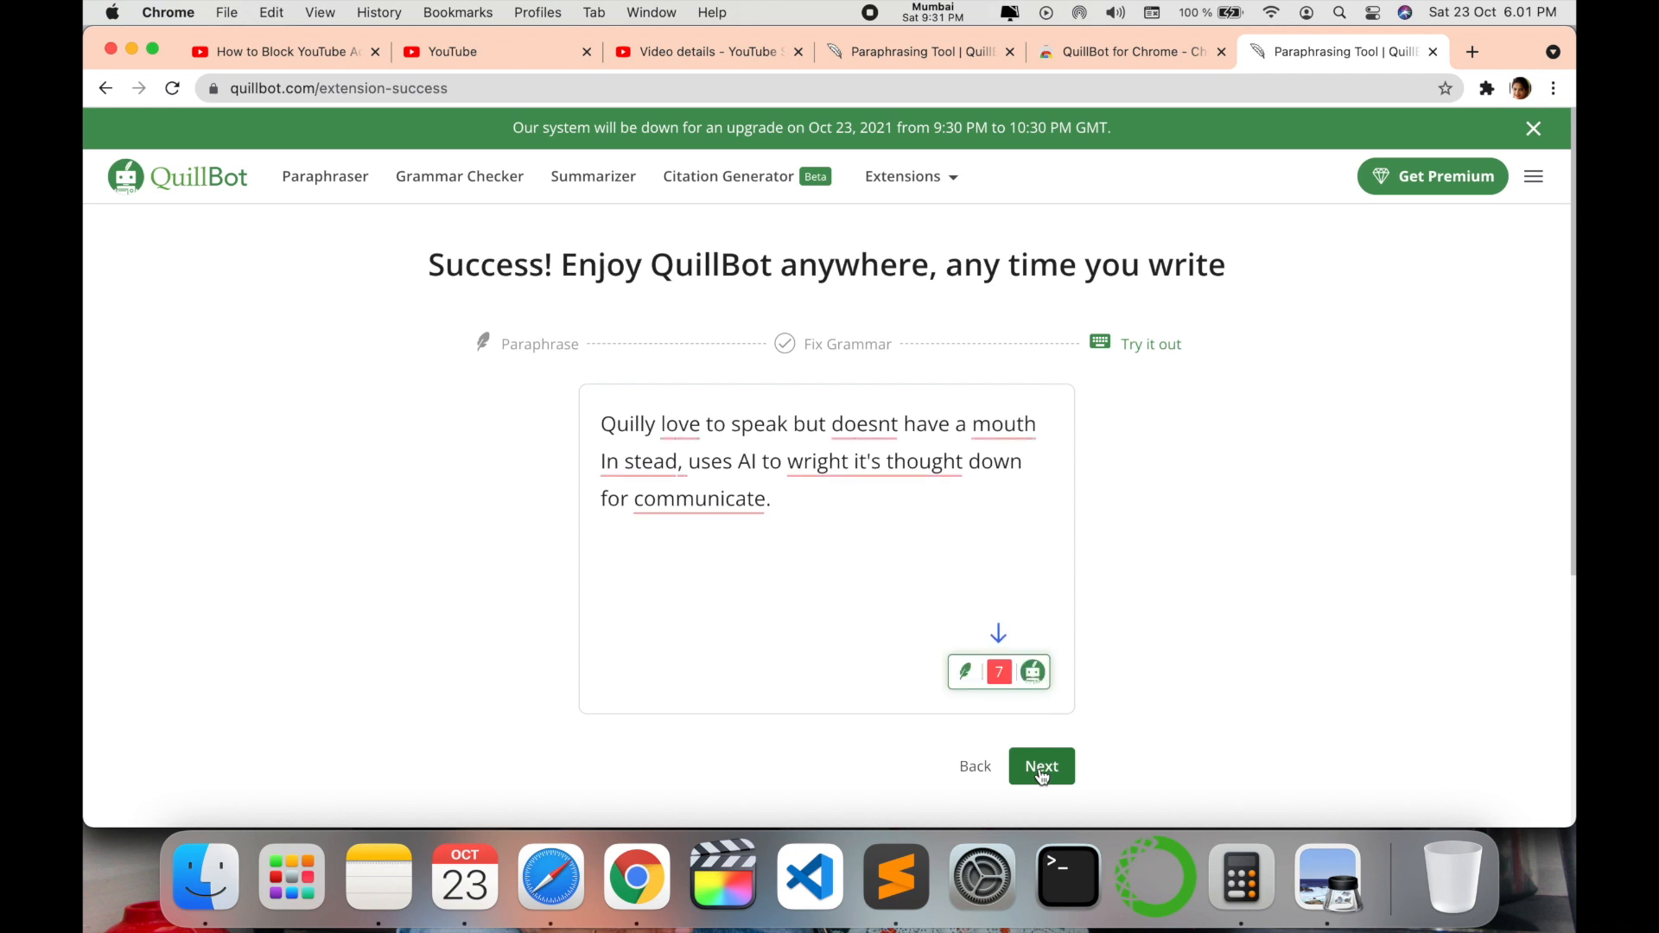
left_click(1039, 764)
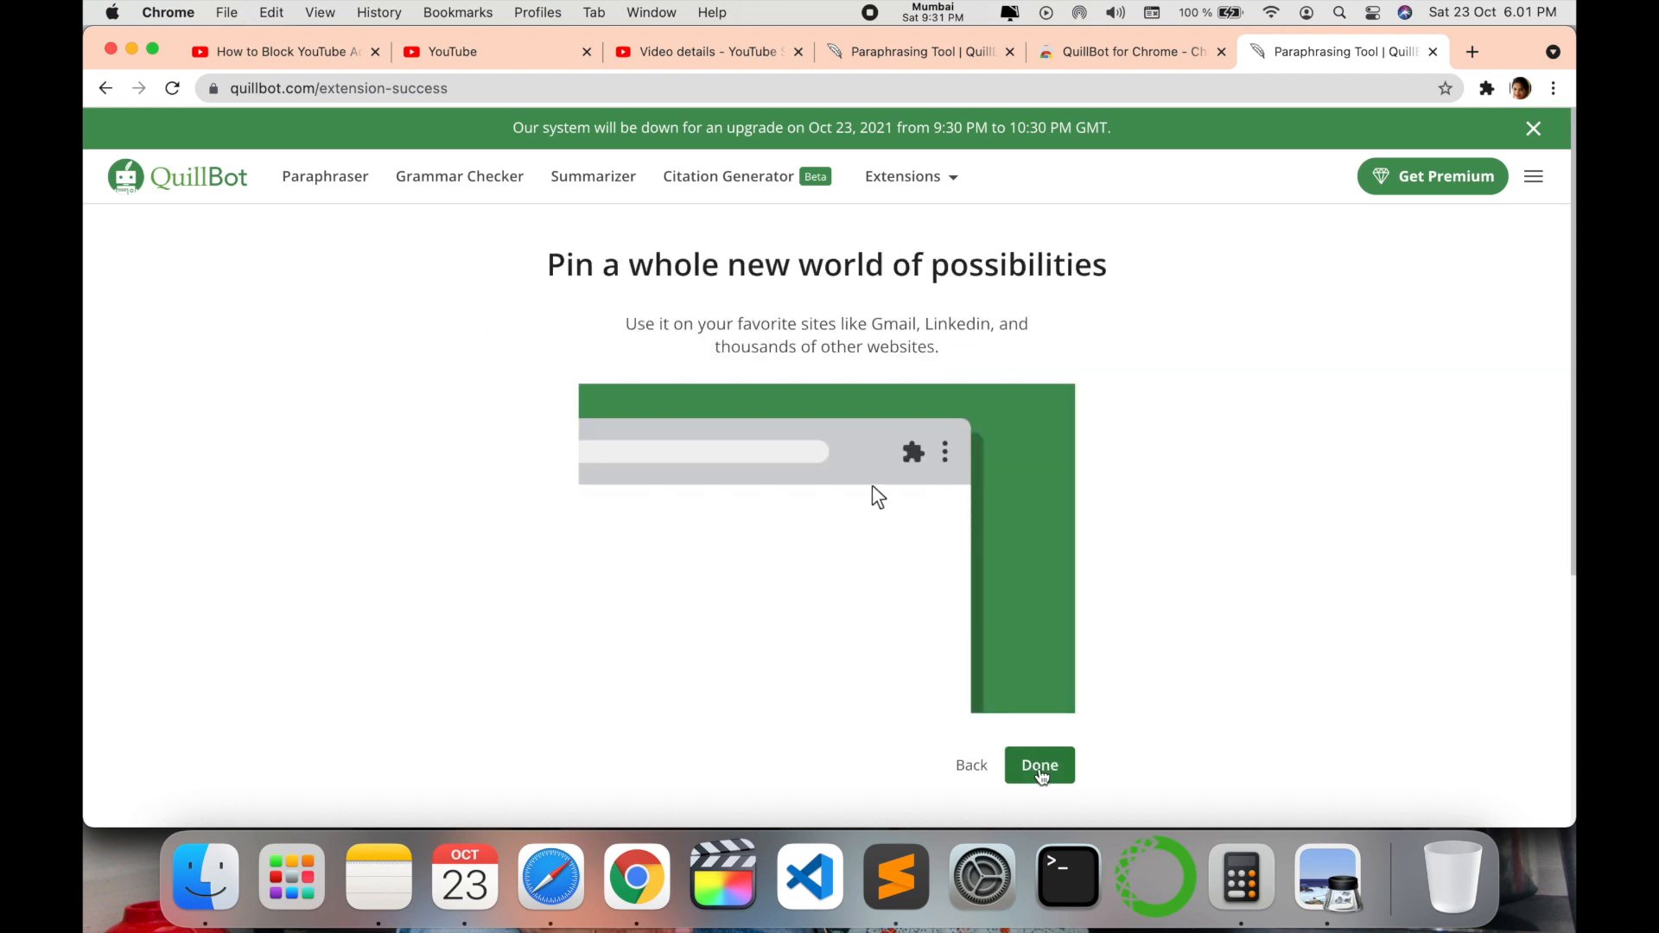
left_click(912, 452)
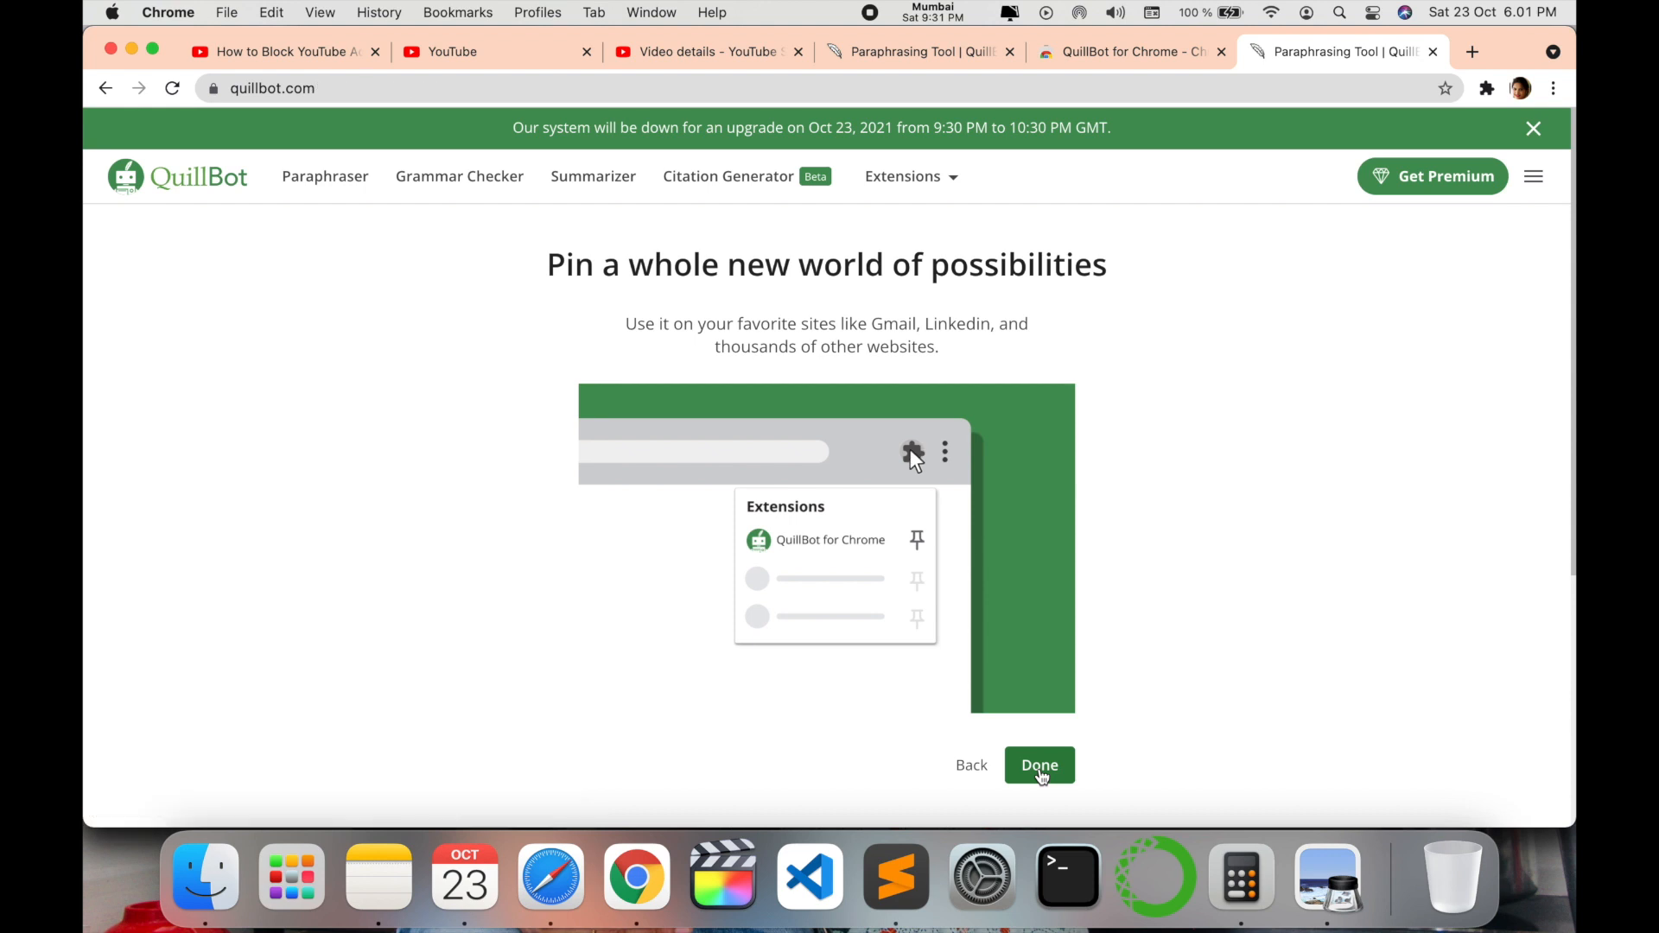
left_click(1039, 765)
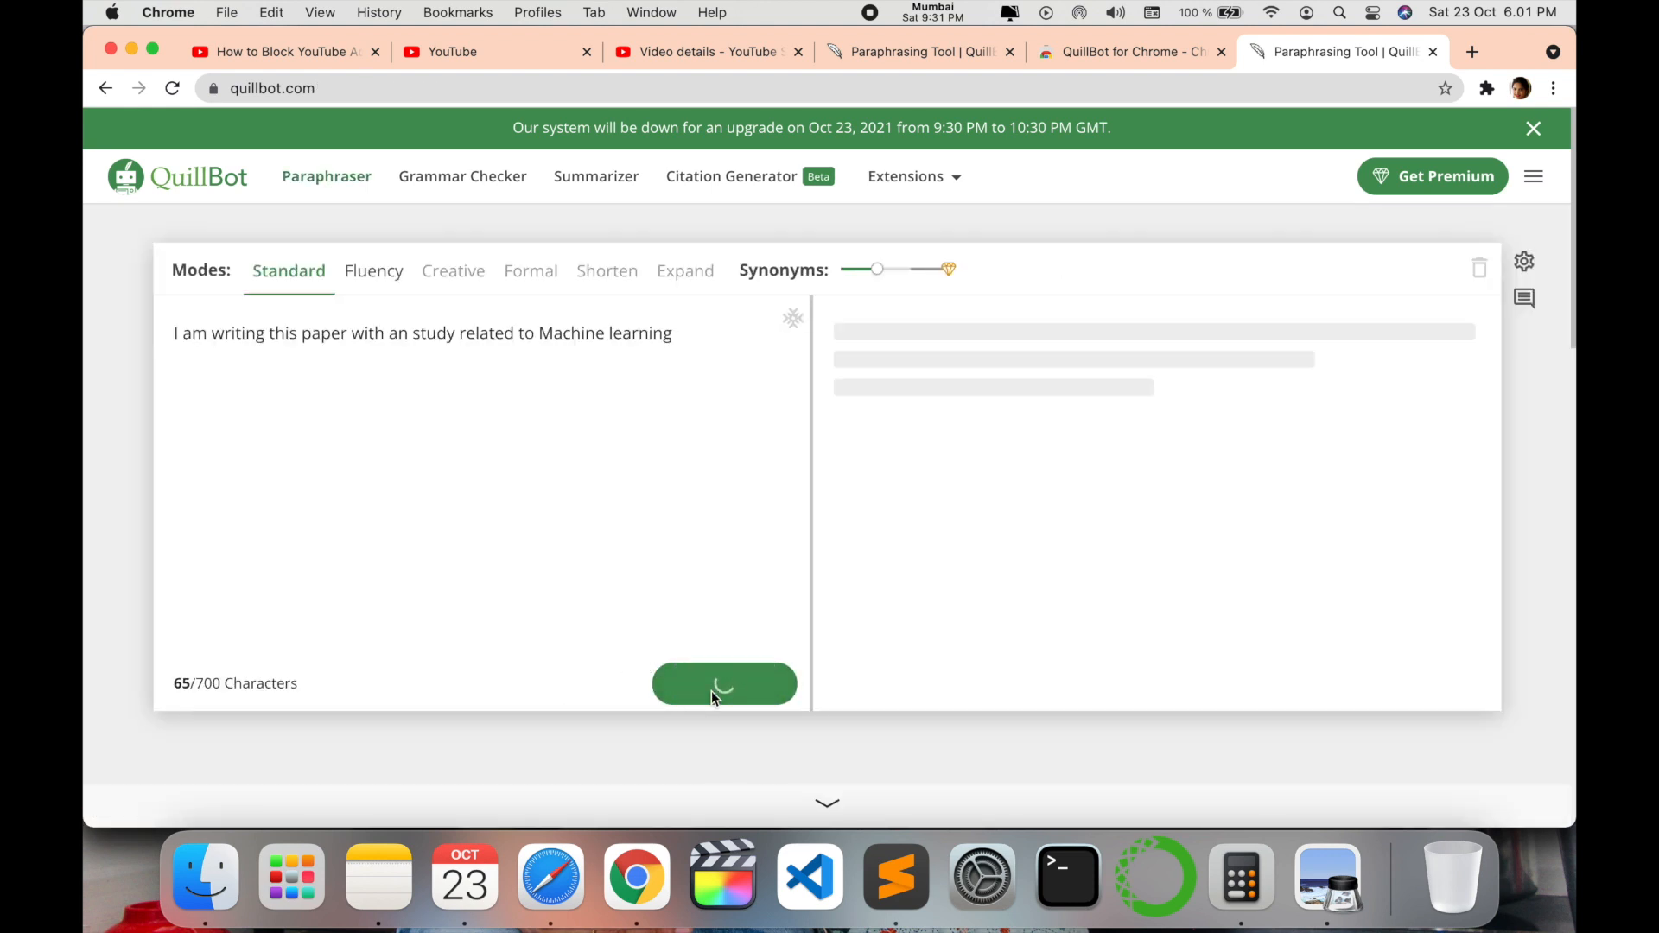
- Paraphrase the machine learning sentence and view alternatives for 'paper based on'
left_click(725, 683)
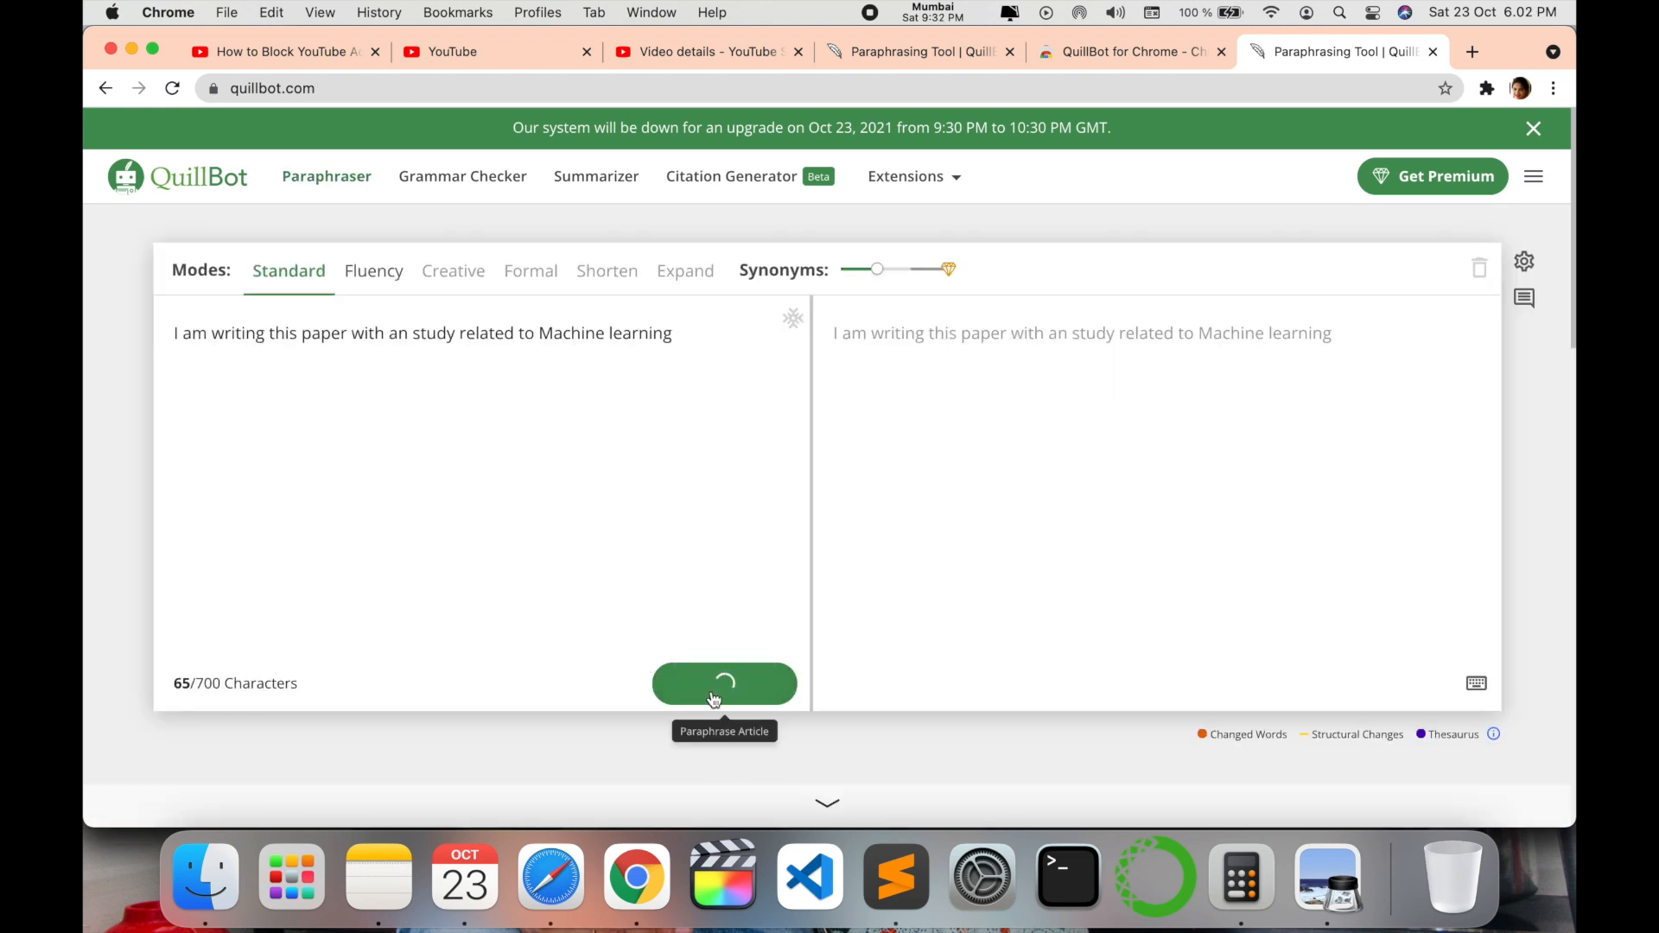
left_click(724, 682)
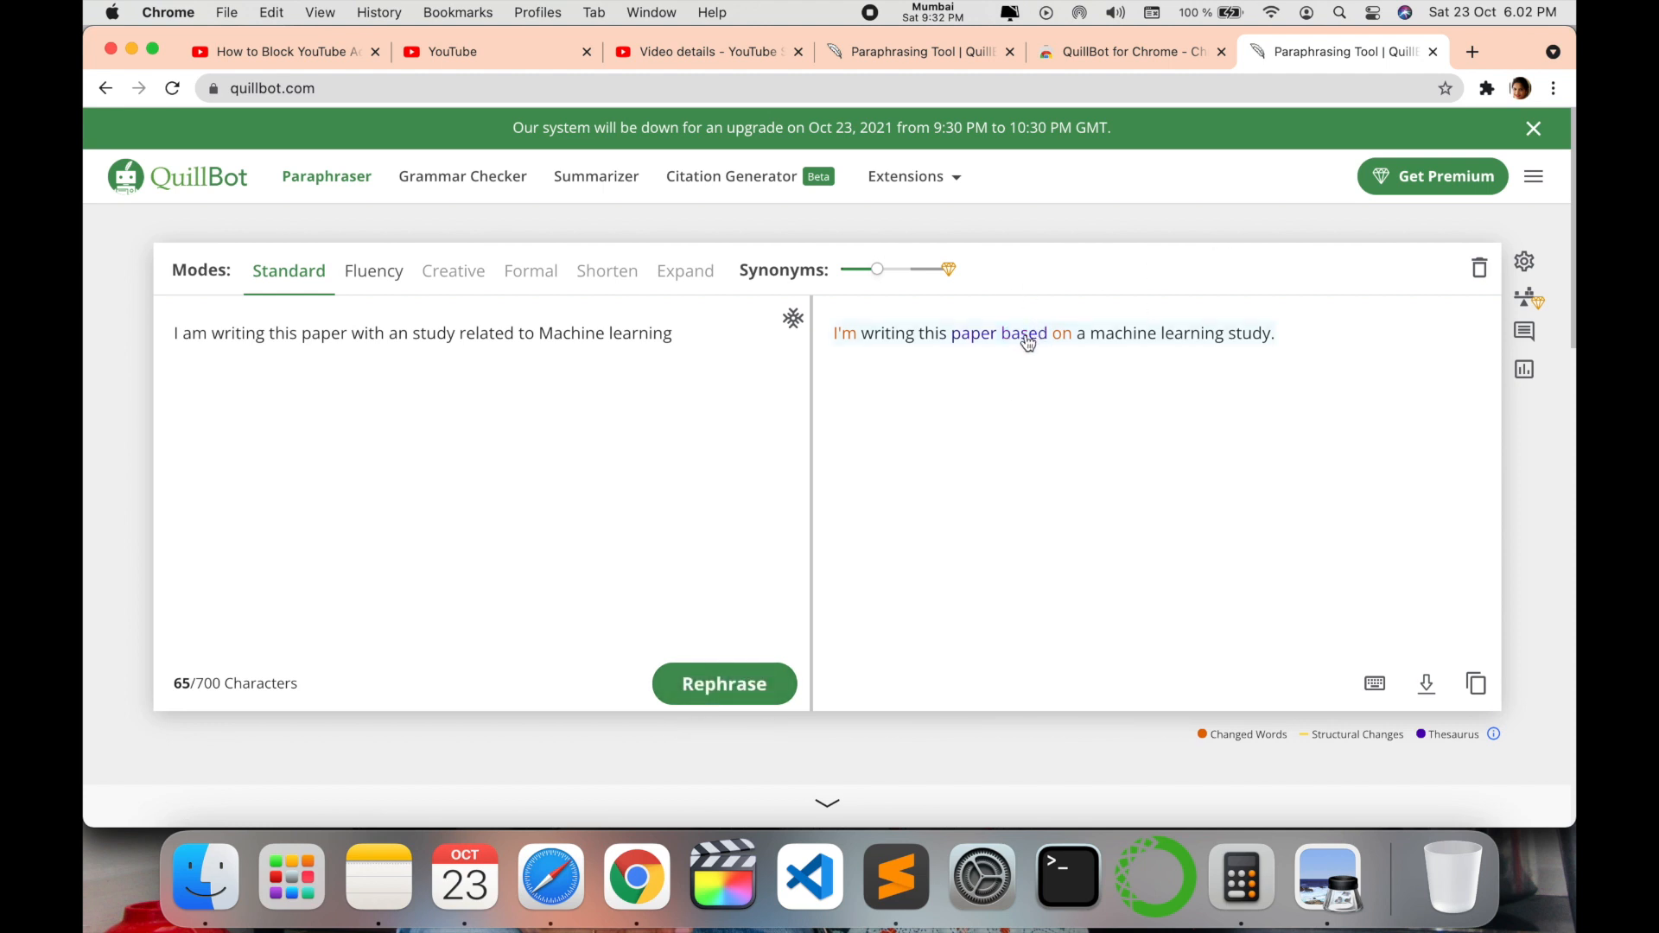
left_click(996, 333)
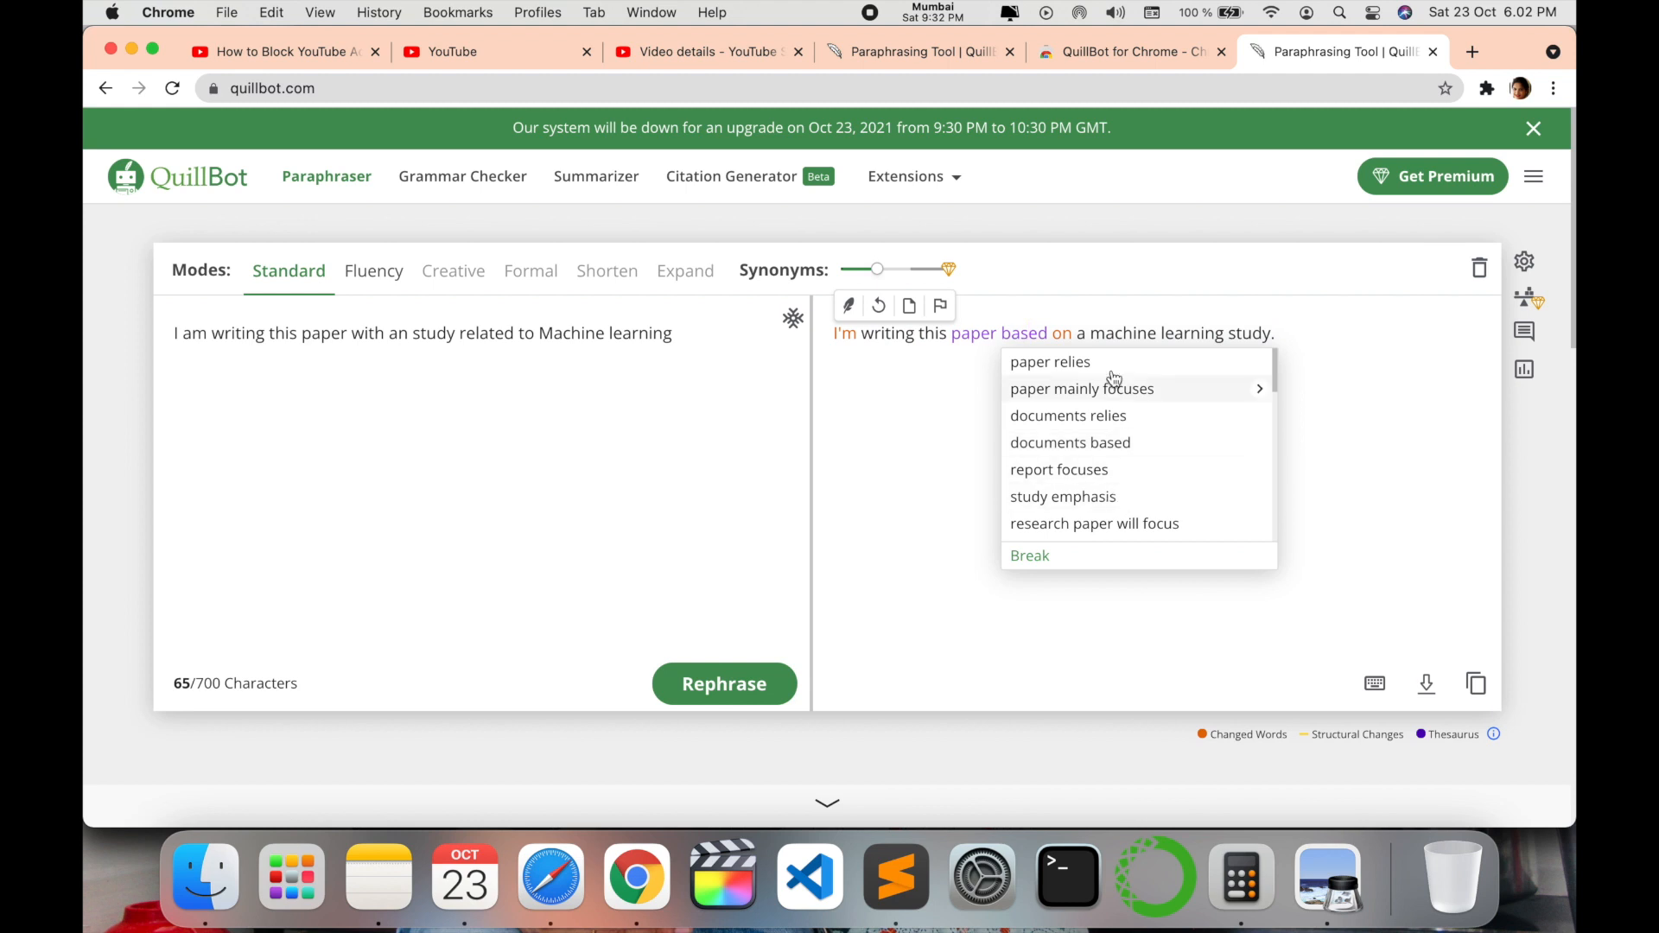
mouse_move(940, 423)
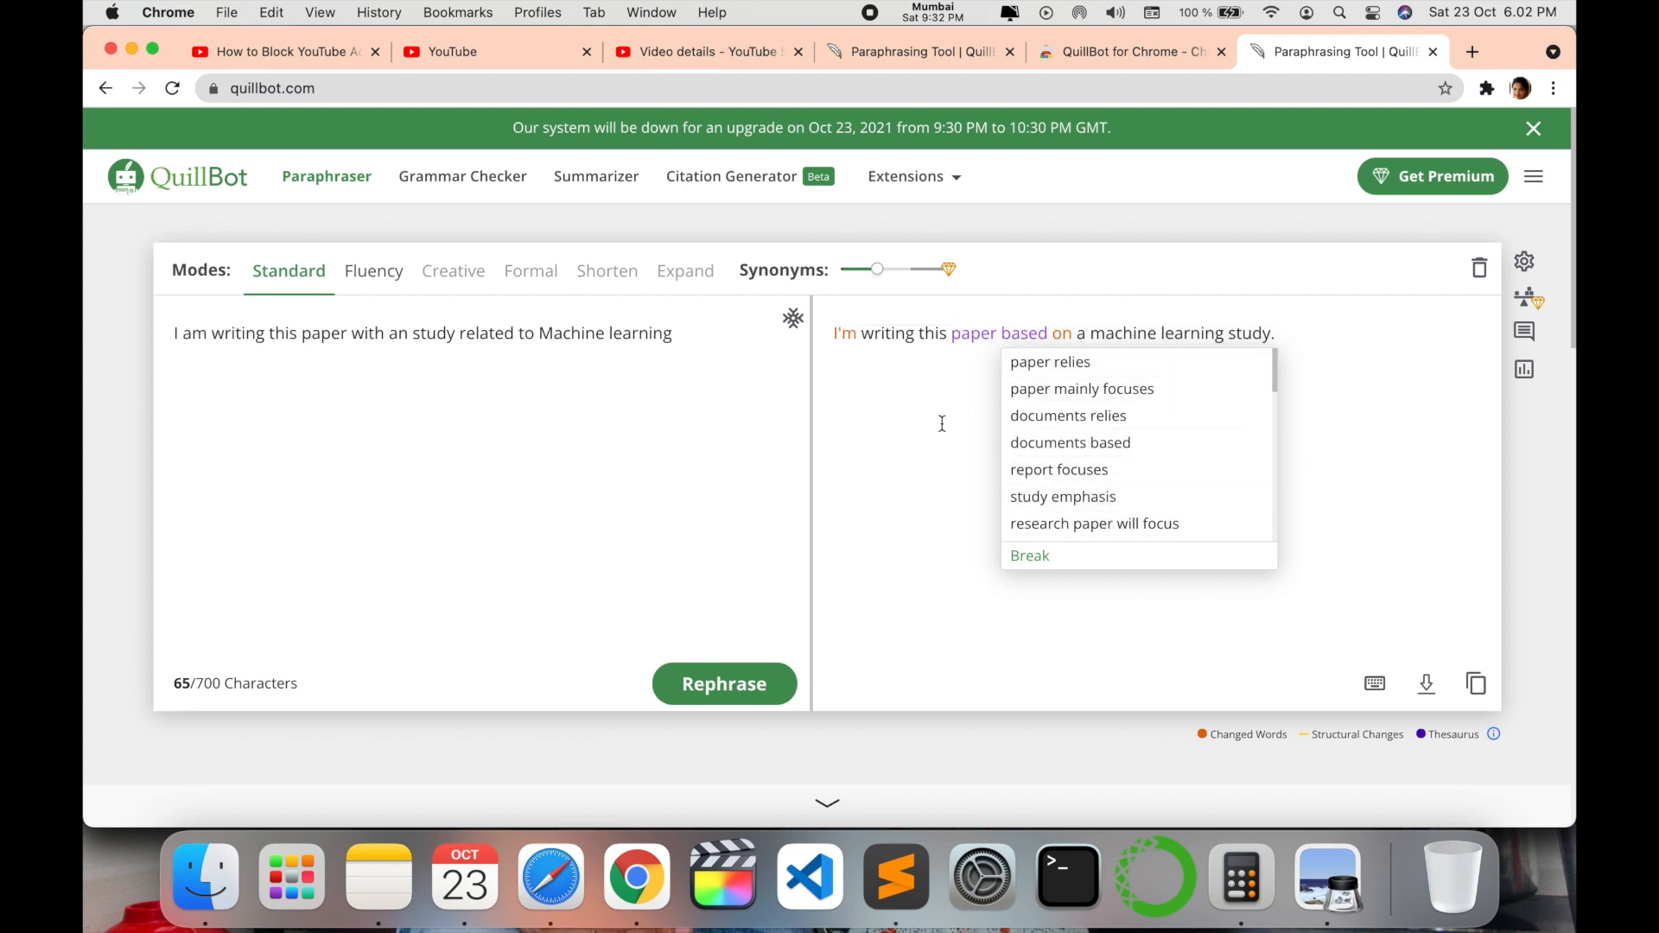